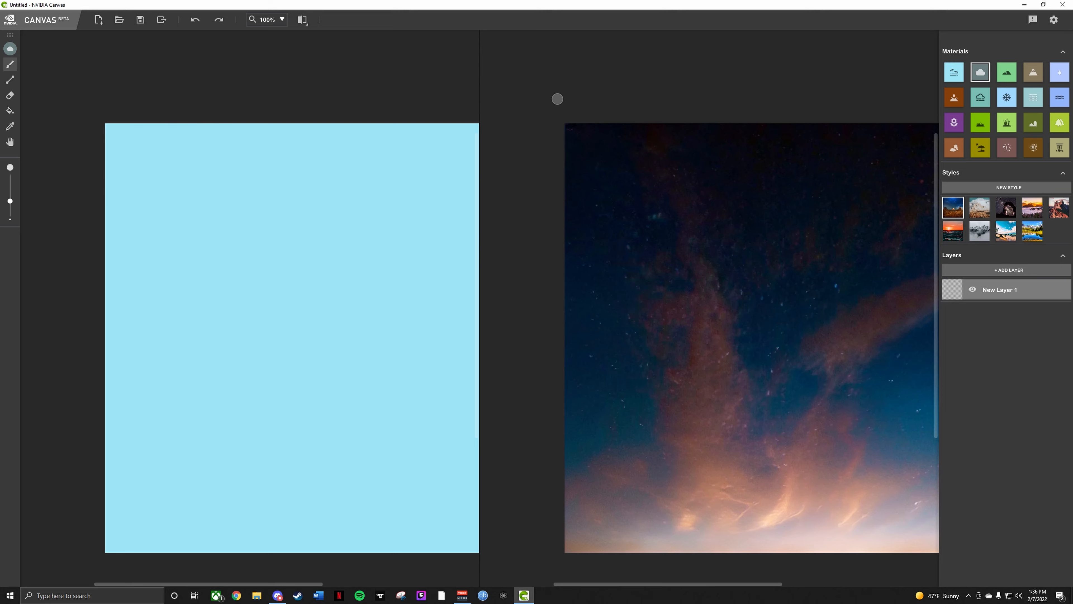
mouse_move(576, 595)
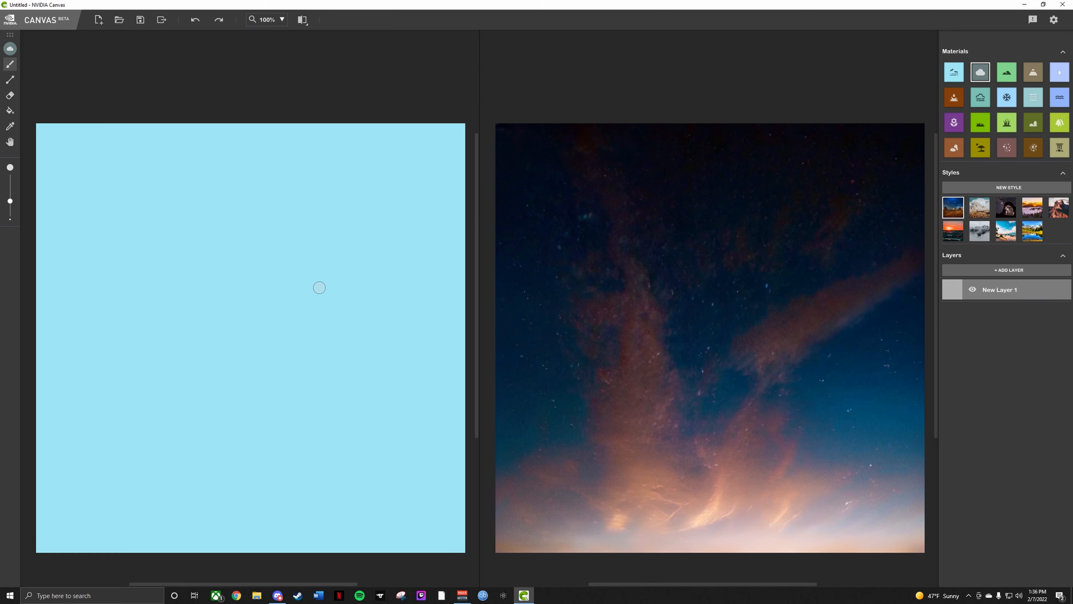
mouse_move(336, 302)
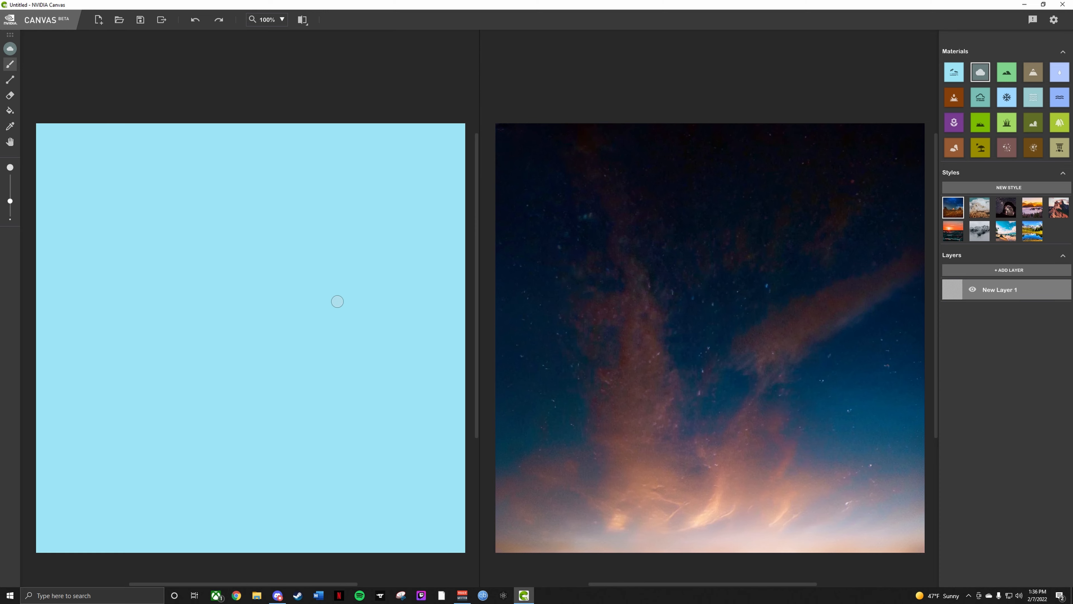
mouse_move(305, 342)
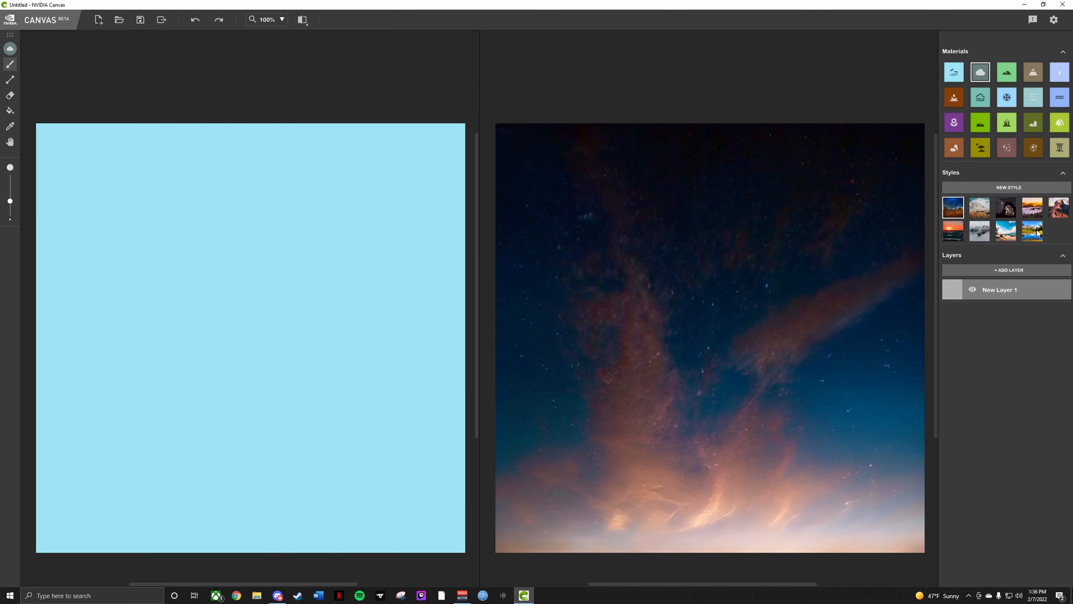
Render the all-sky sketch in the sunny blue daytime style instead of the starry night.
left_click(1032, 231)
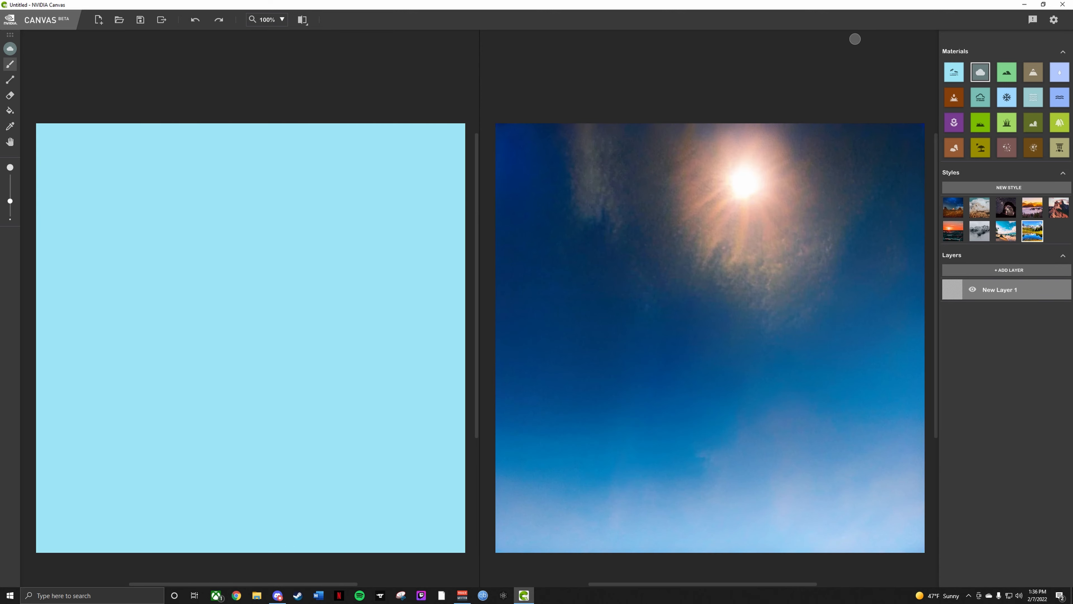
mouse_move(589, 121)
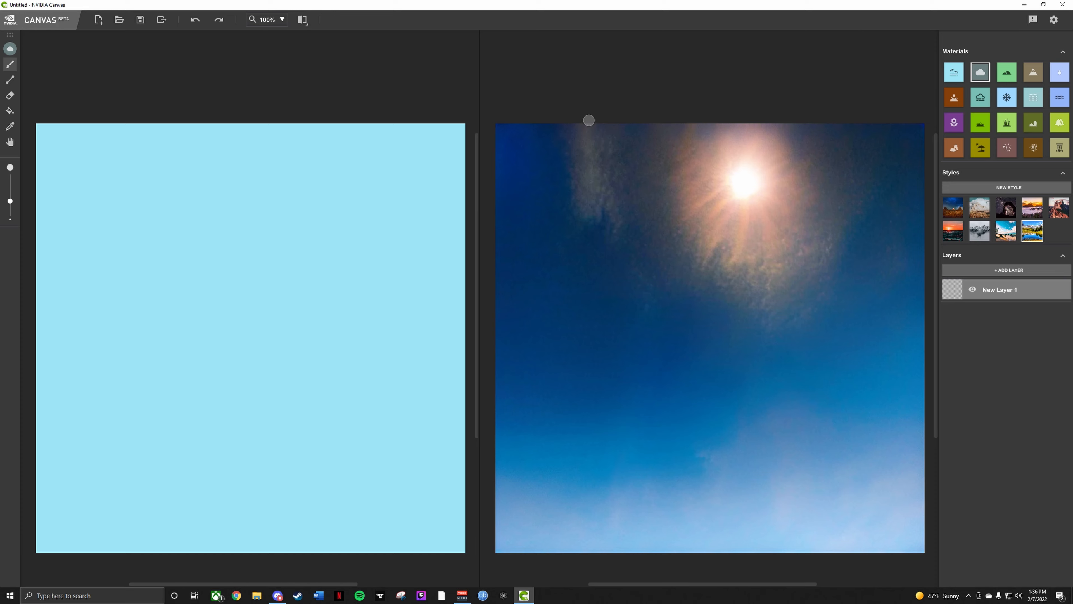
mouse_move(754, 161)
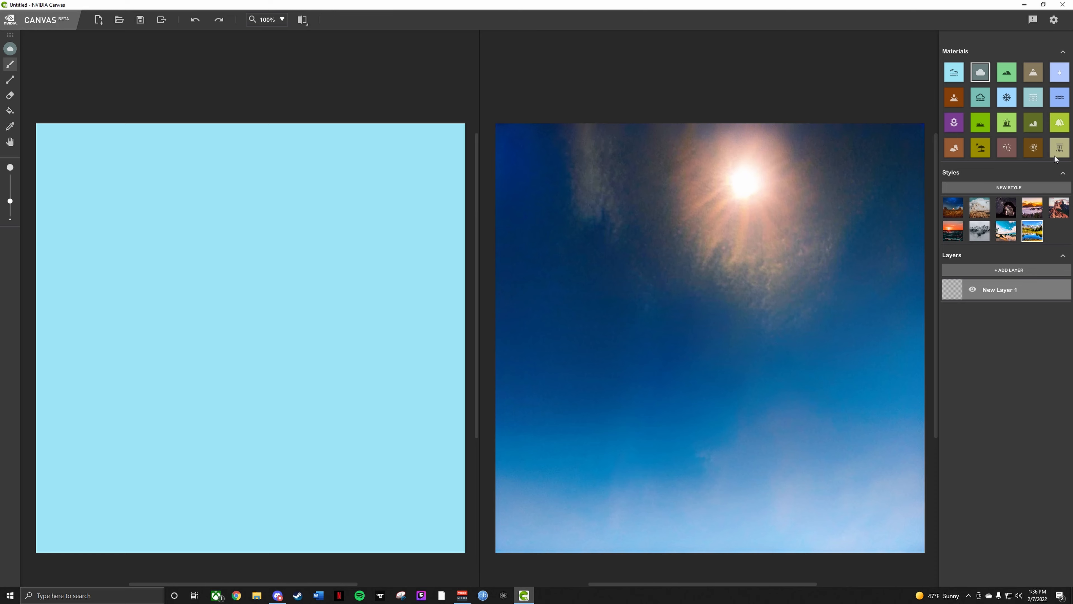
mouse_move(1033, 123)
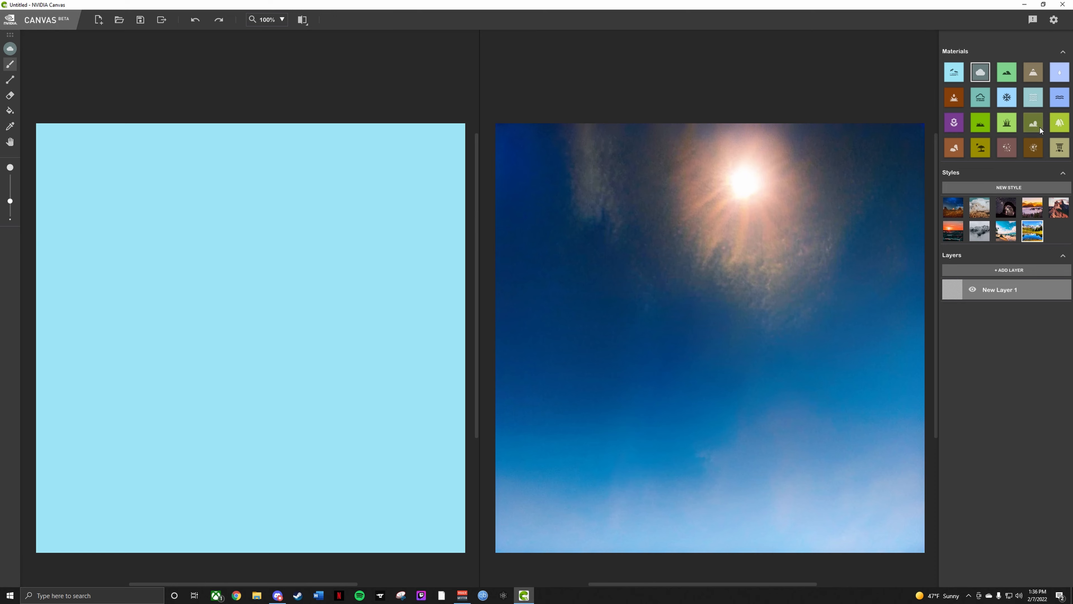
mouse_move(1033, 72)
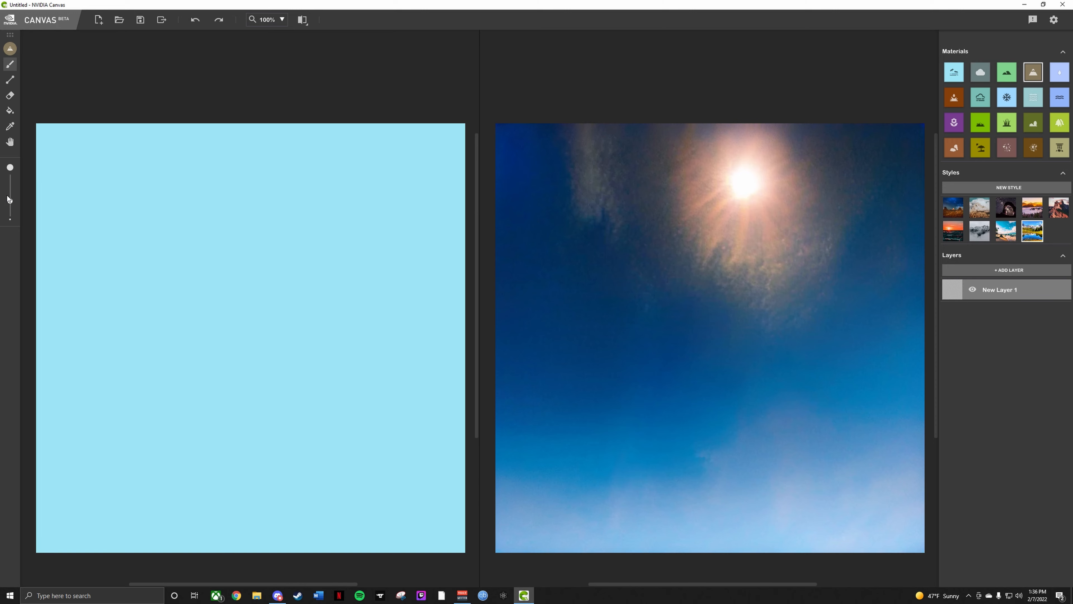
mouse_move(454, 540)
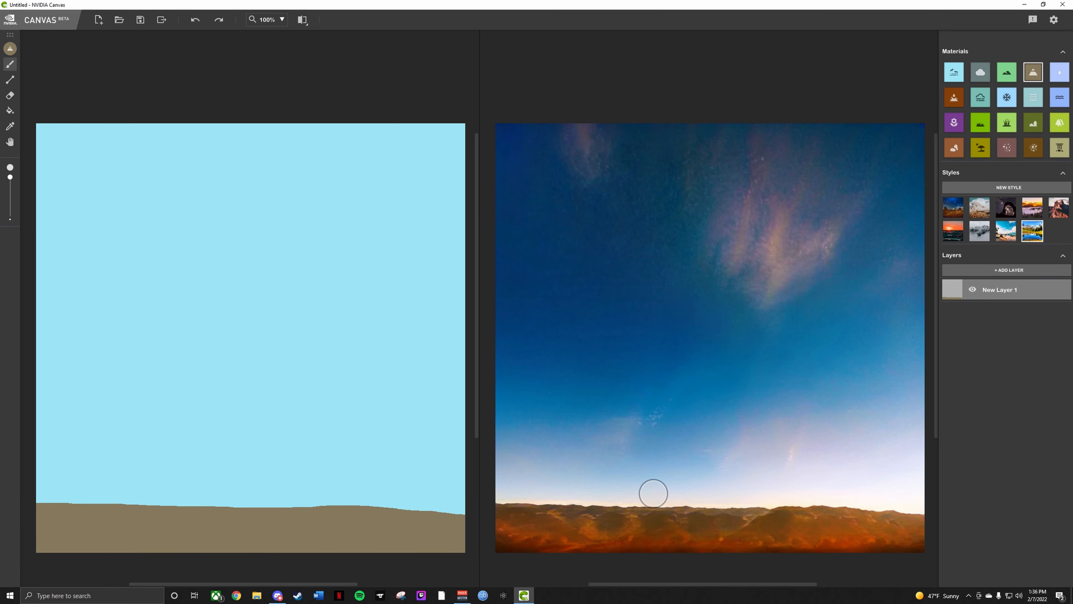
mouse_move(635, 460)
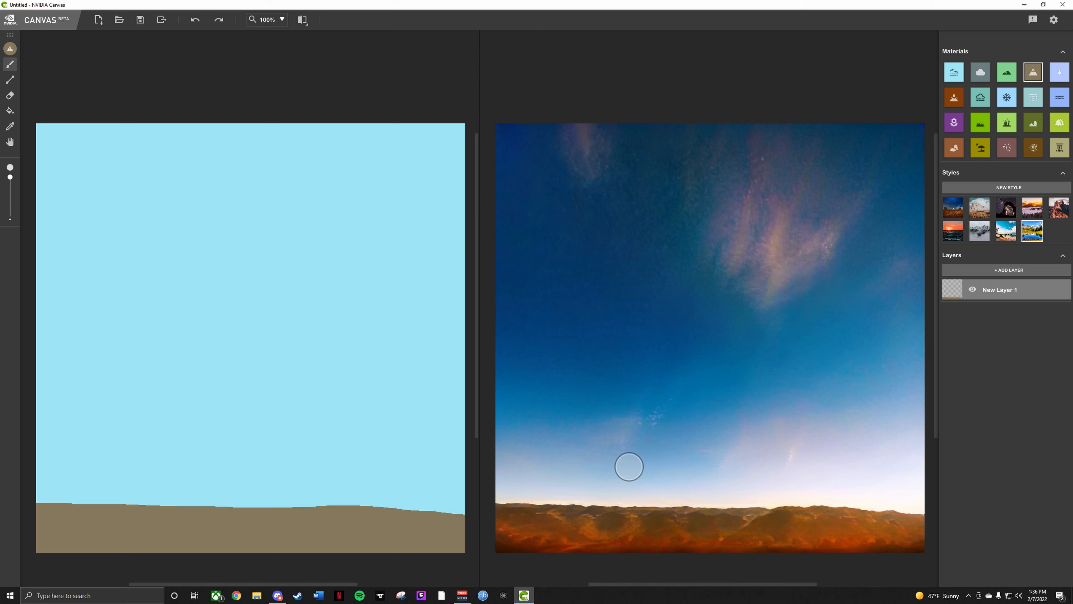
mouse_move(357, 248)
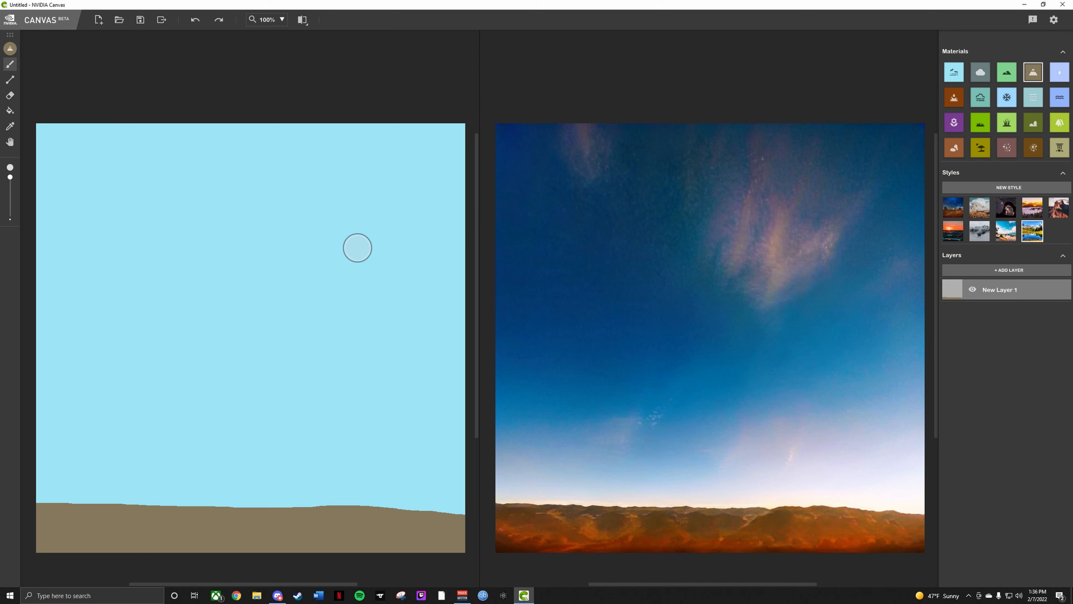
mouse_move(351, 246)
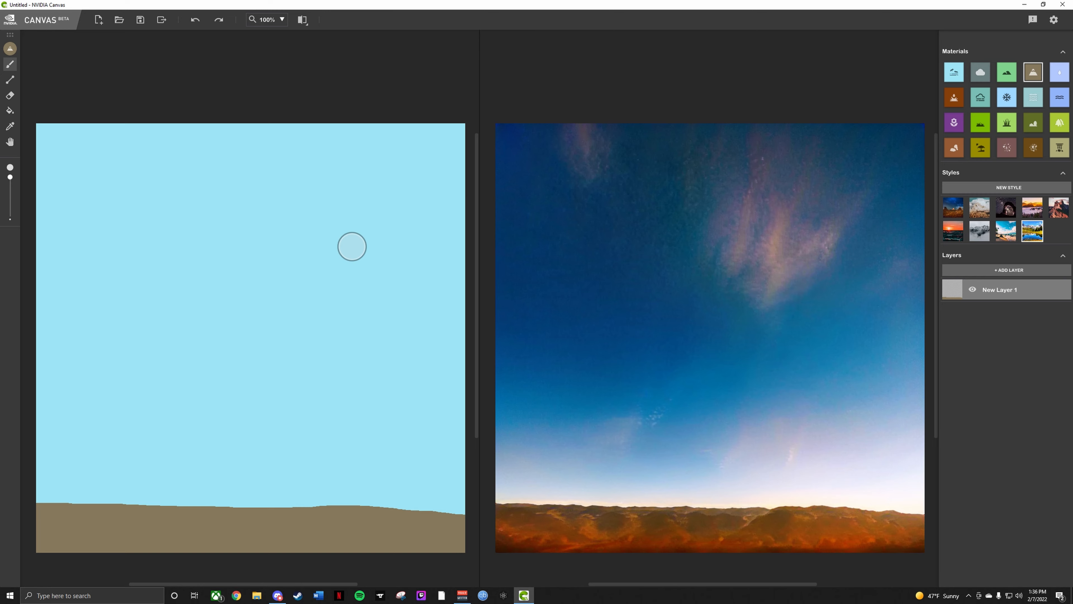
mouse_move(346, 523)
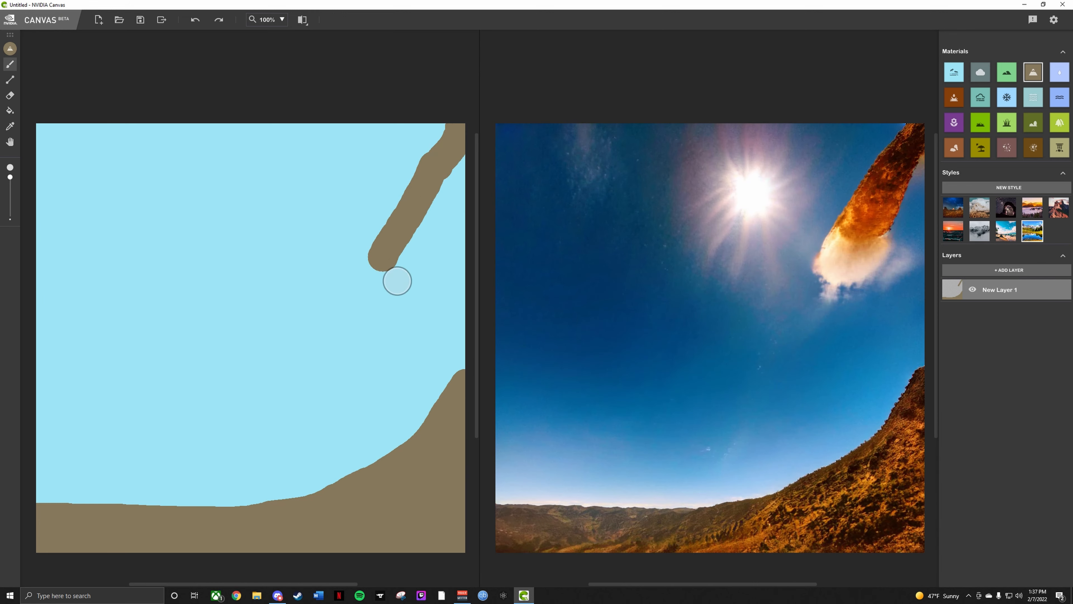
Undo the stray brown stroke at the top right, keeping the ground band and slope.
left_click(195, 19)
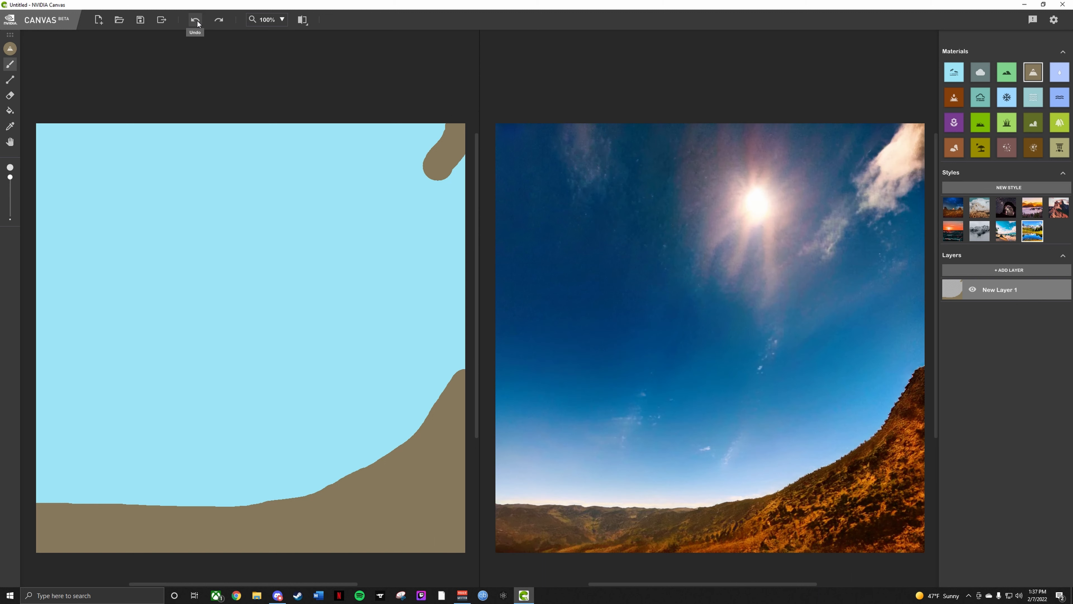
left_click(195, 19)
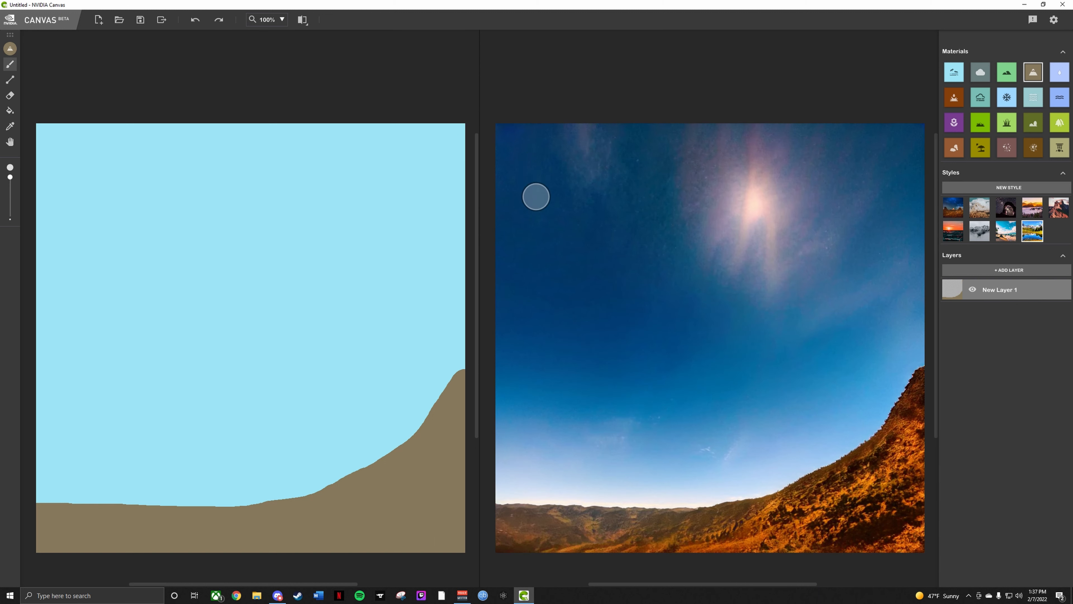
mouse_move(89, 494)
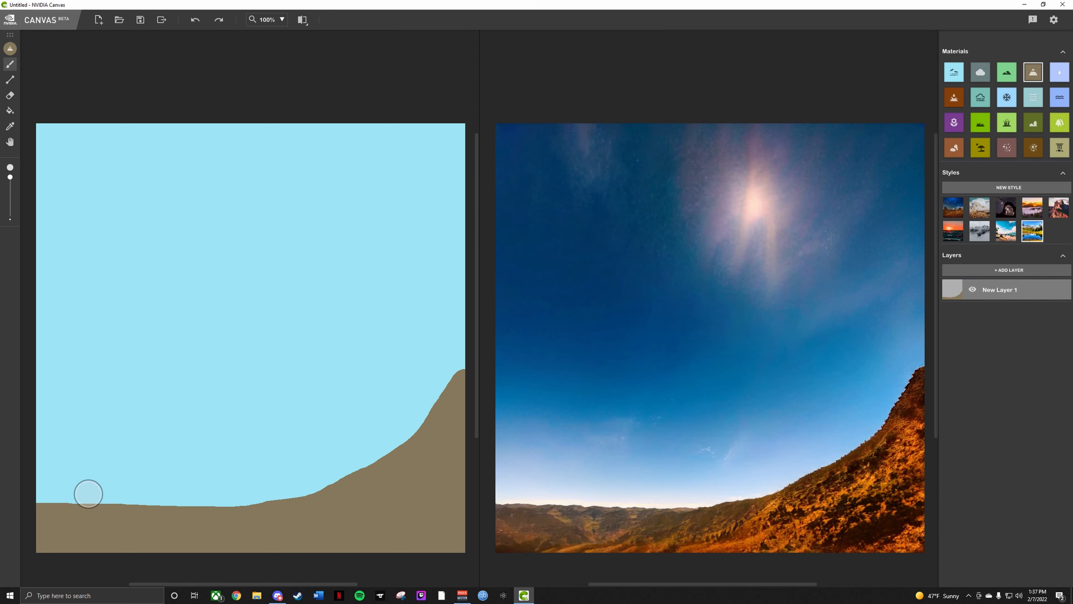
mouse_move(954, 97)
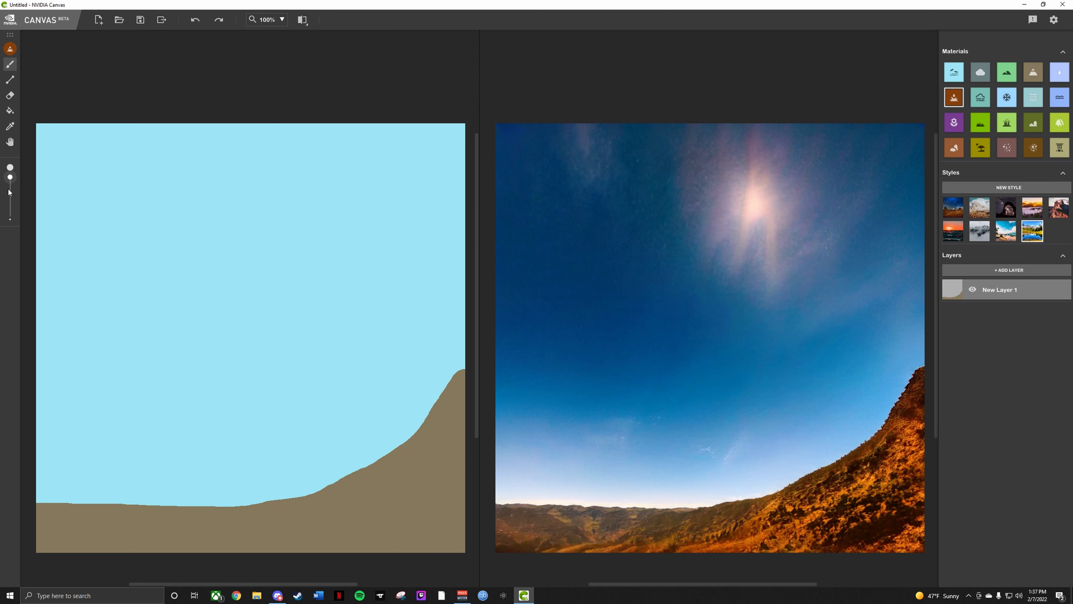
mouse_move(452, 385)
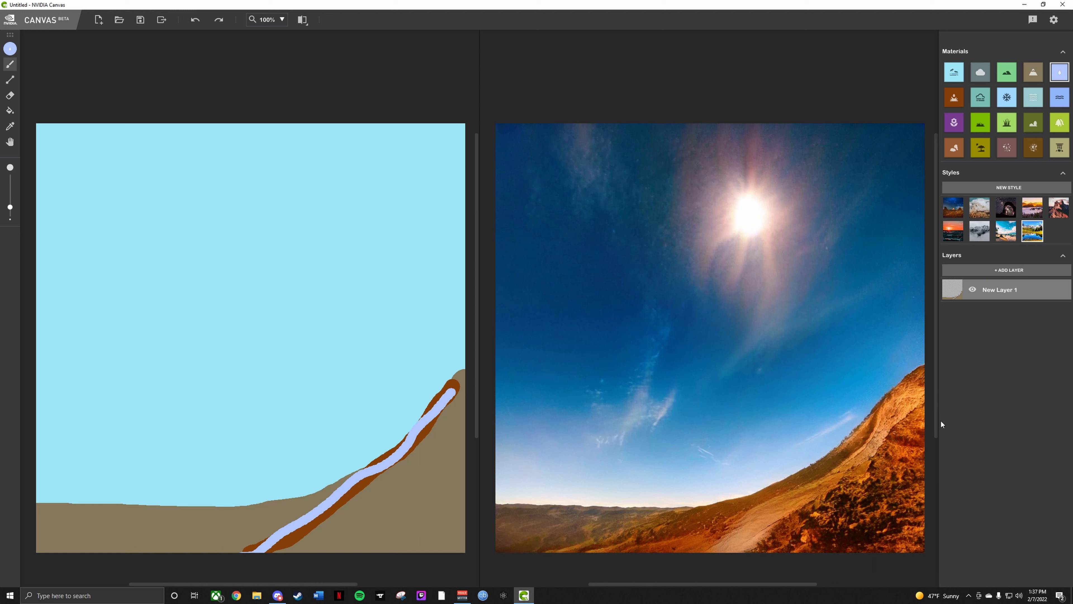
Select the green grass material for the next strokes after drawing the river.
left_click(1059, 122)
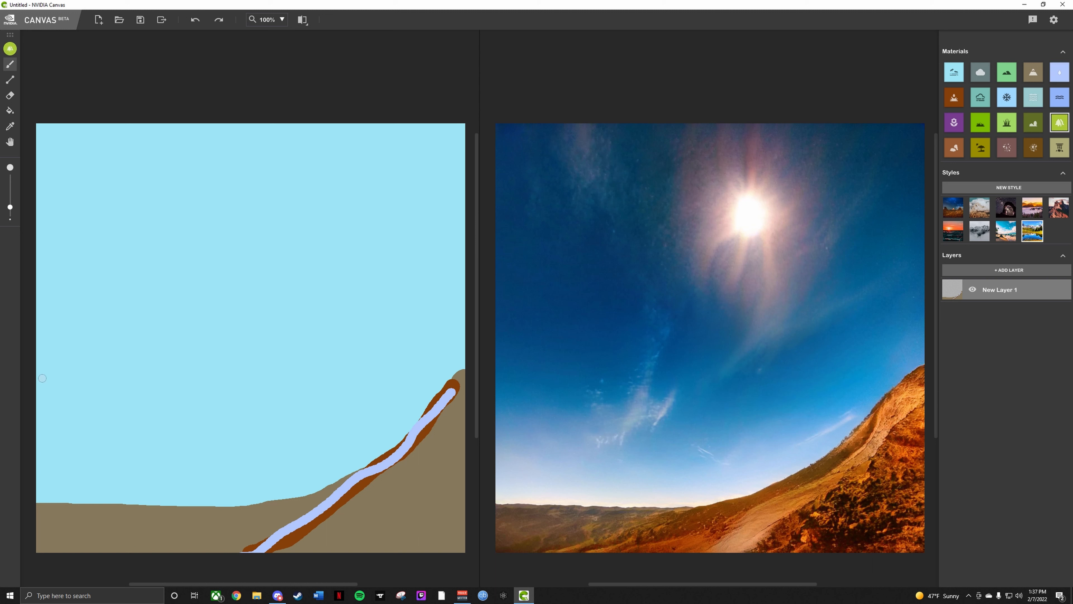
mouse_move(35, 500)
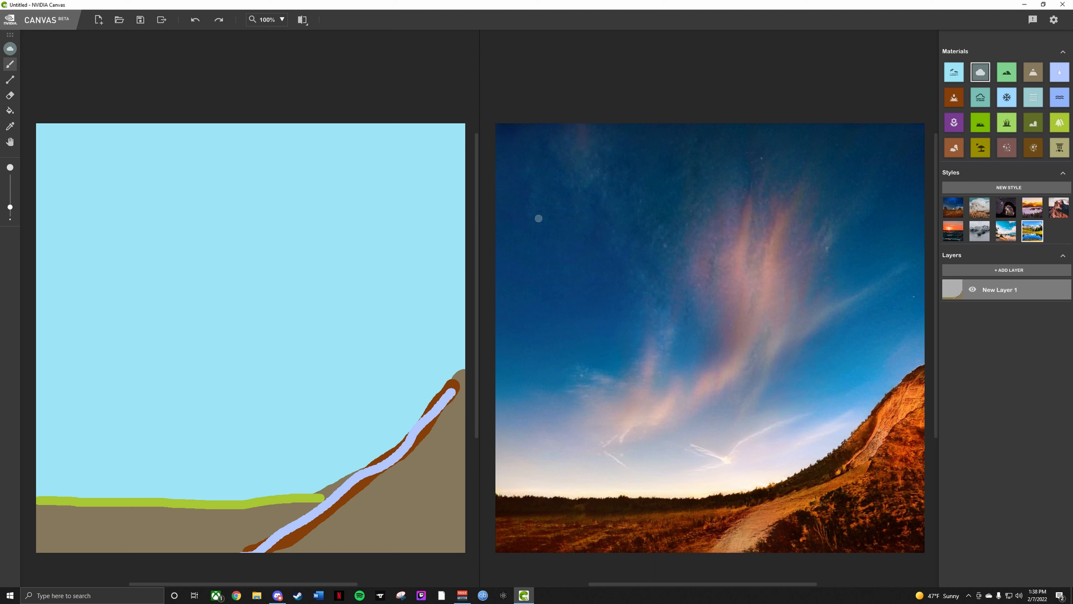
mouse_move(50, 137)
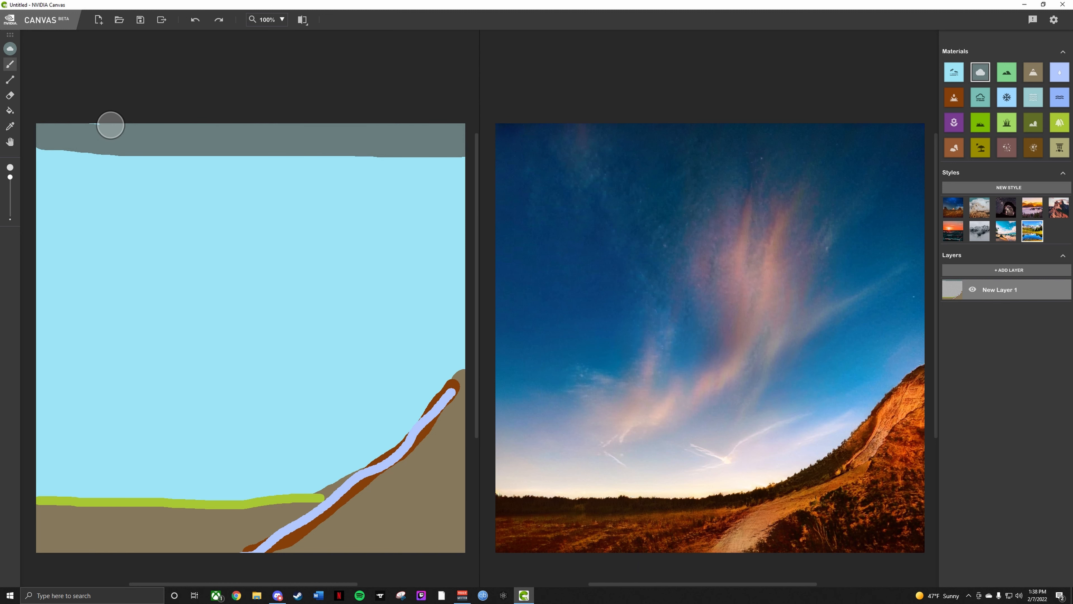
Paint a wide grey cloud band across the top of the sky.
left_click_drag(109, 125, 316, 165)
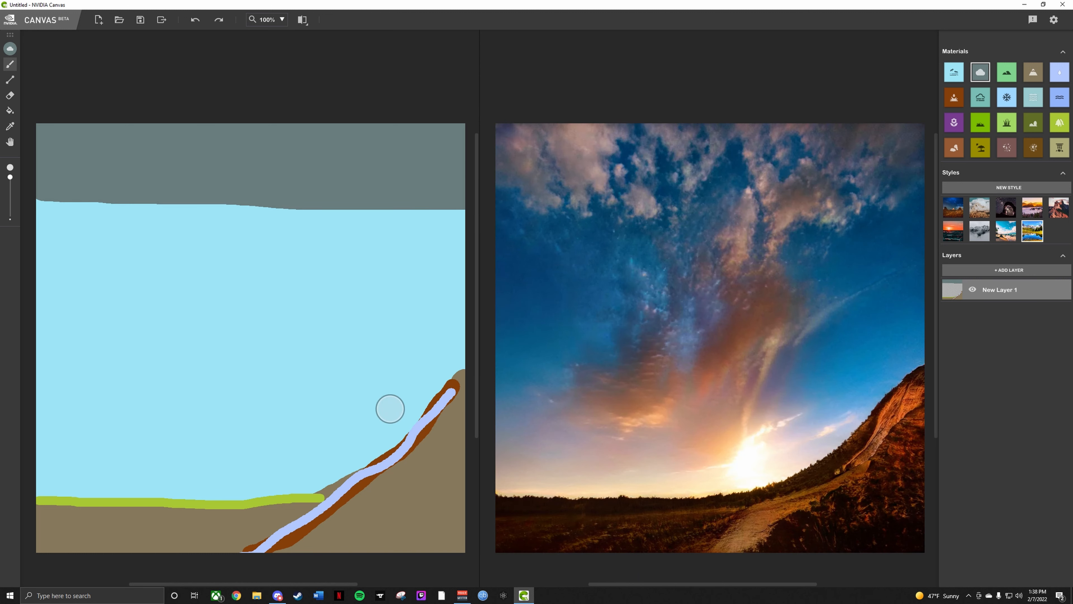
mouse_move(73, 147)
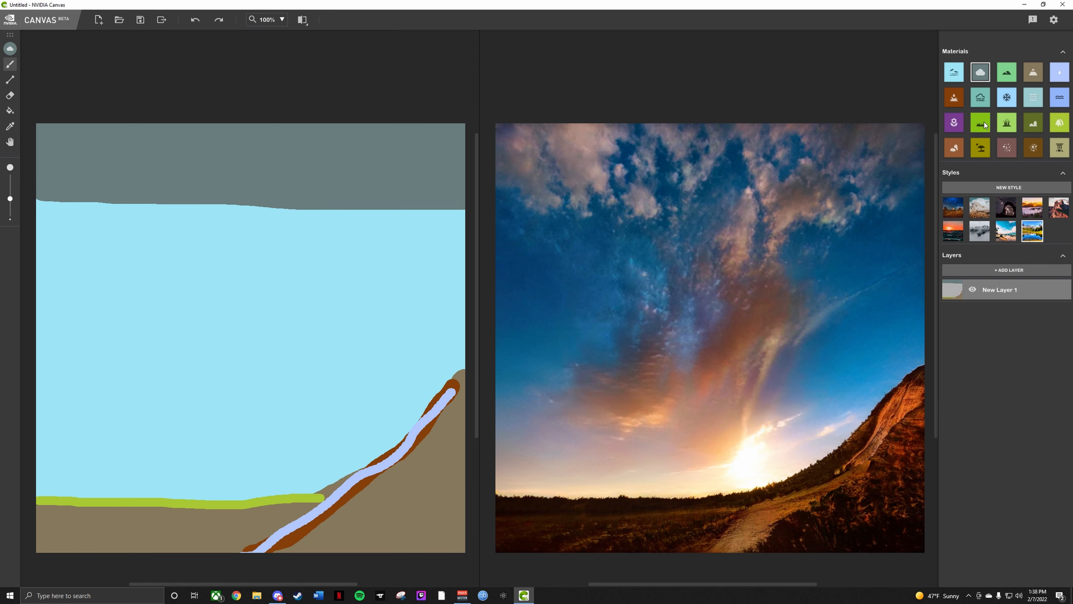
mouse_move(954, 122)
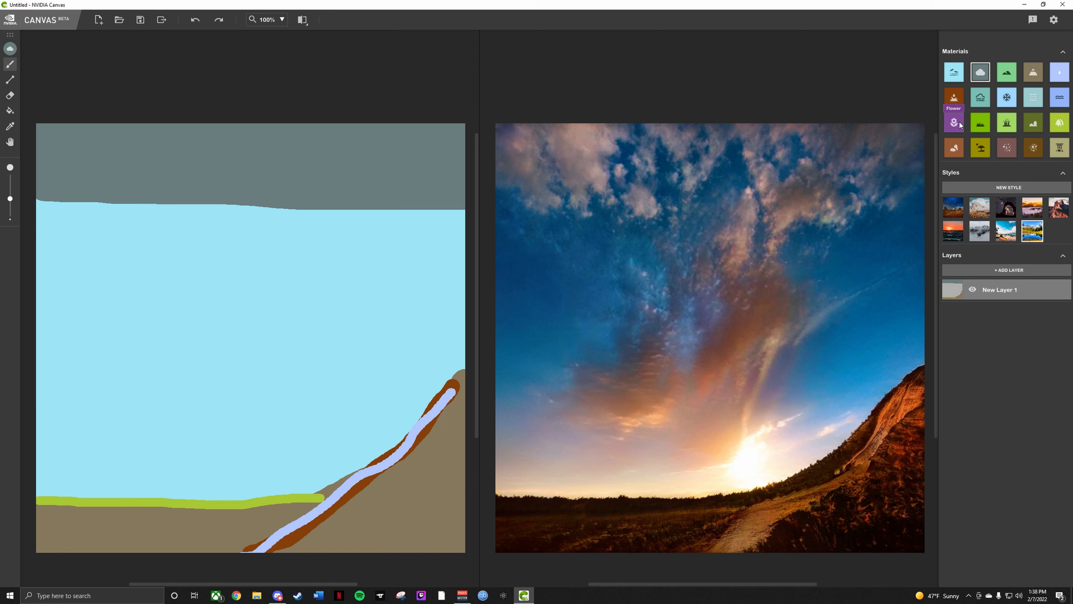
mouse_move(1033, 97)
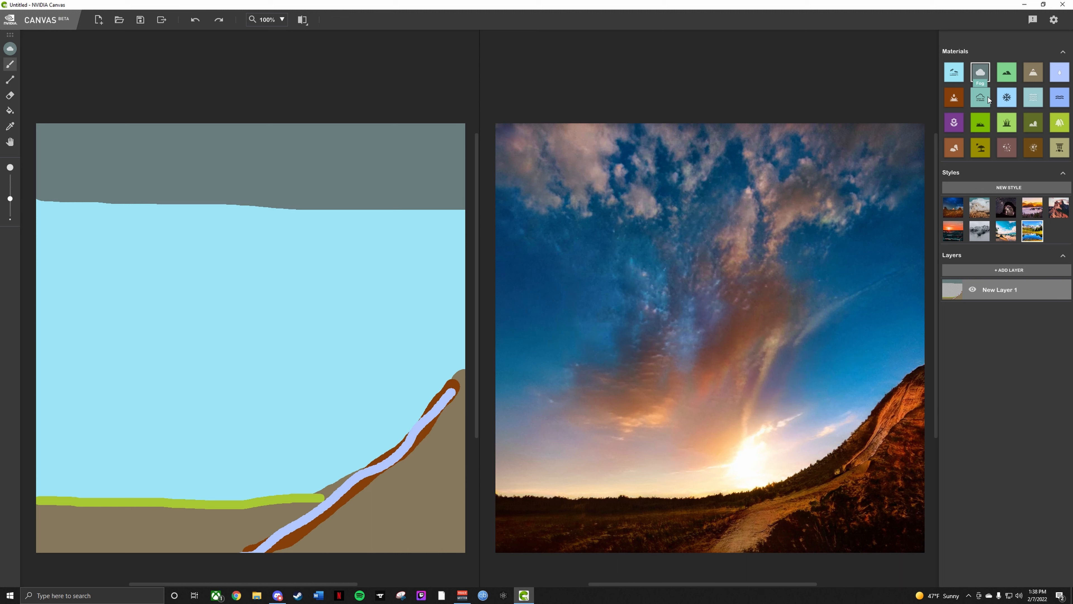
Fill the outlined ridge with the Mountain material to form a green mountain range.
left_click(1006, 73)
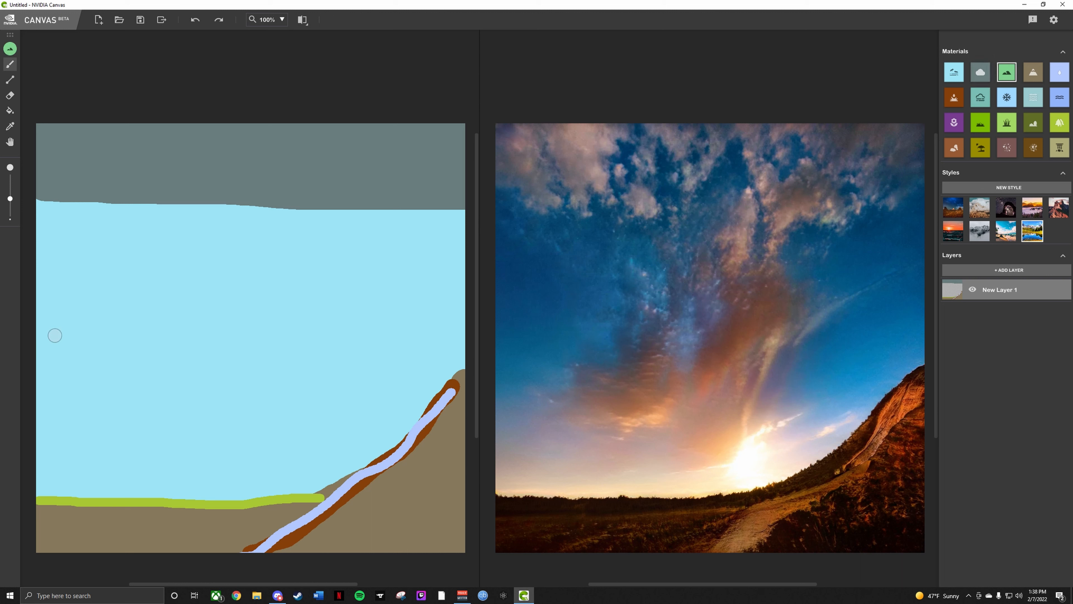
mouse_move(40, 479)
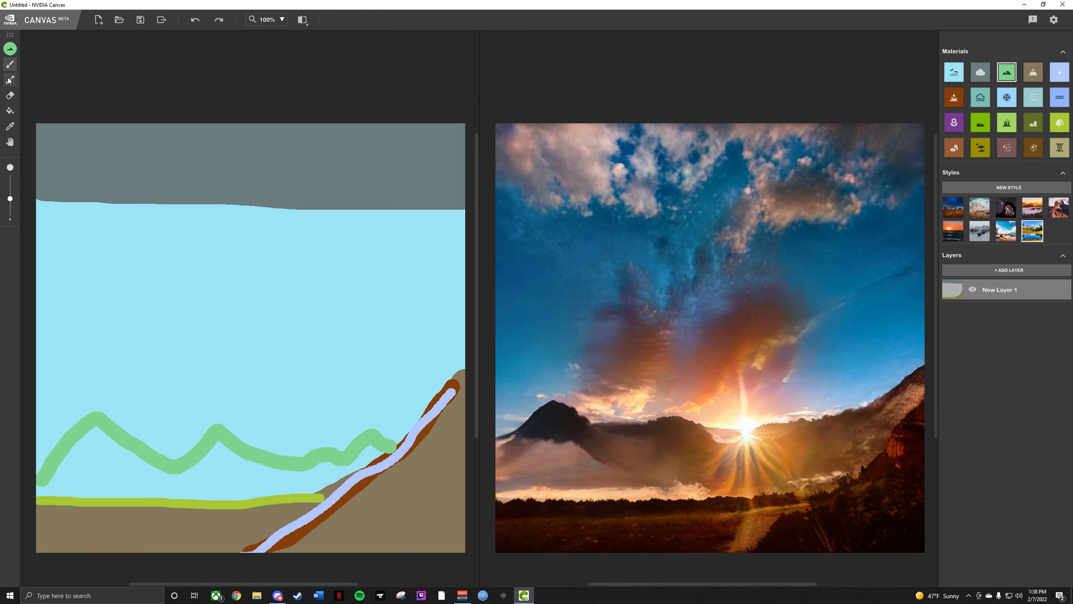
left_click(10, 111)
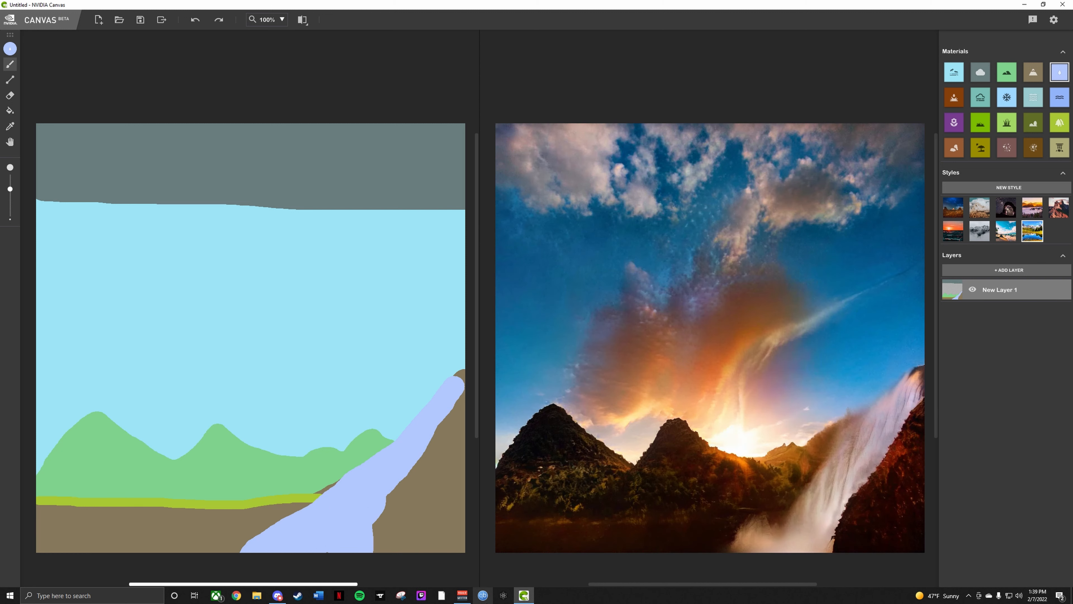
mouse_move(465, 389)
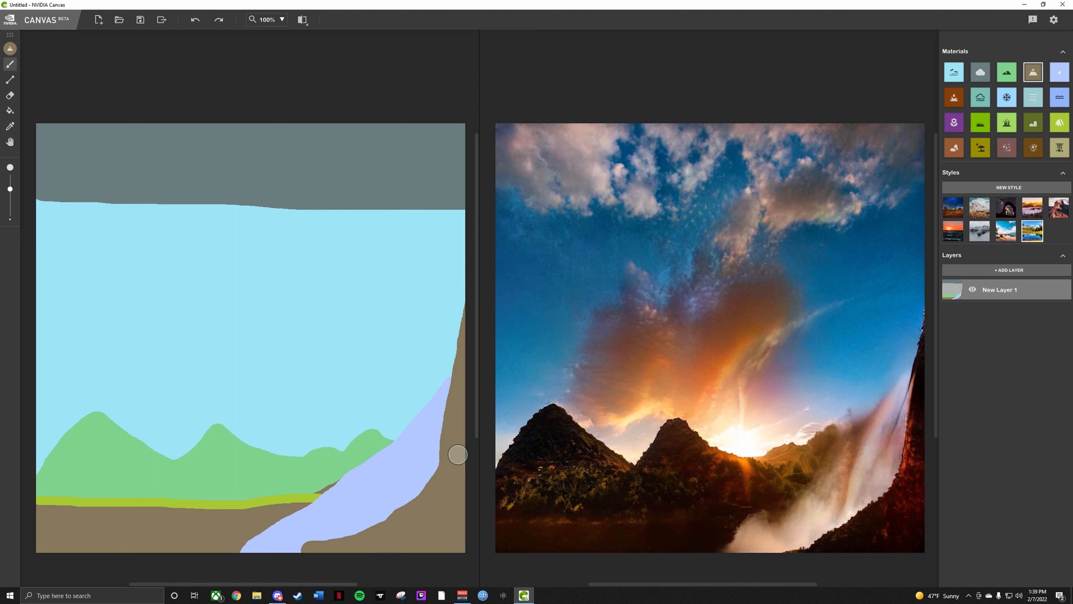
mouse_move(418, 303)
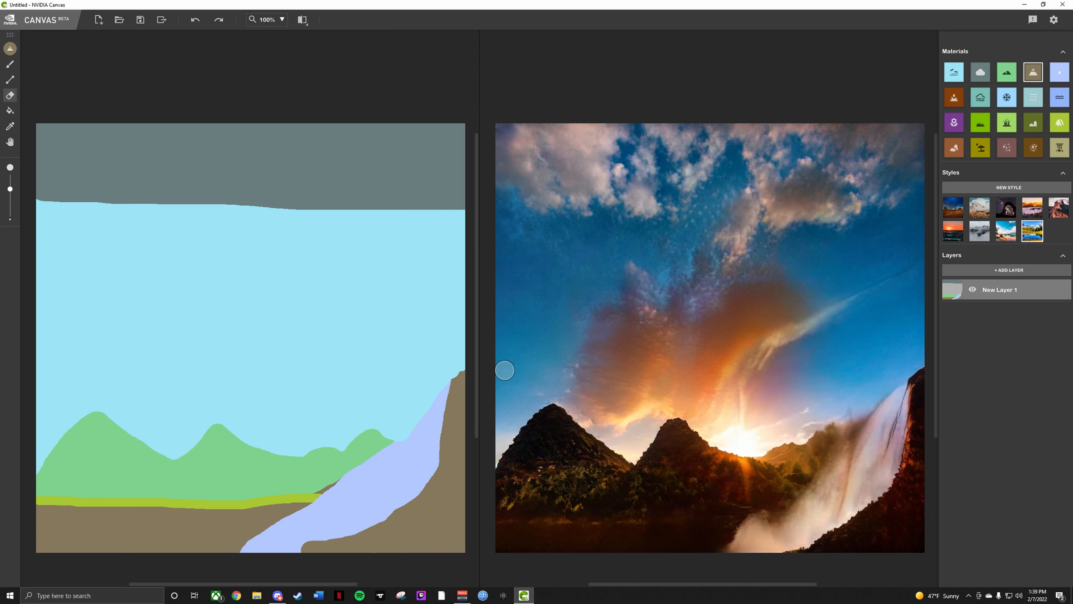
mouse_move(916, 370)
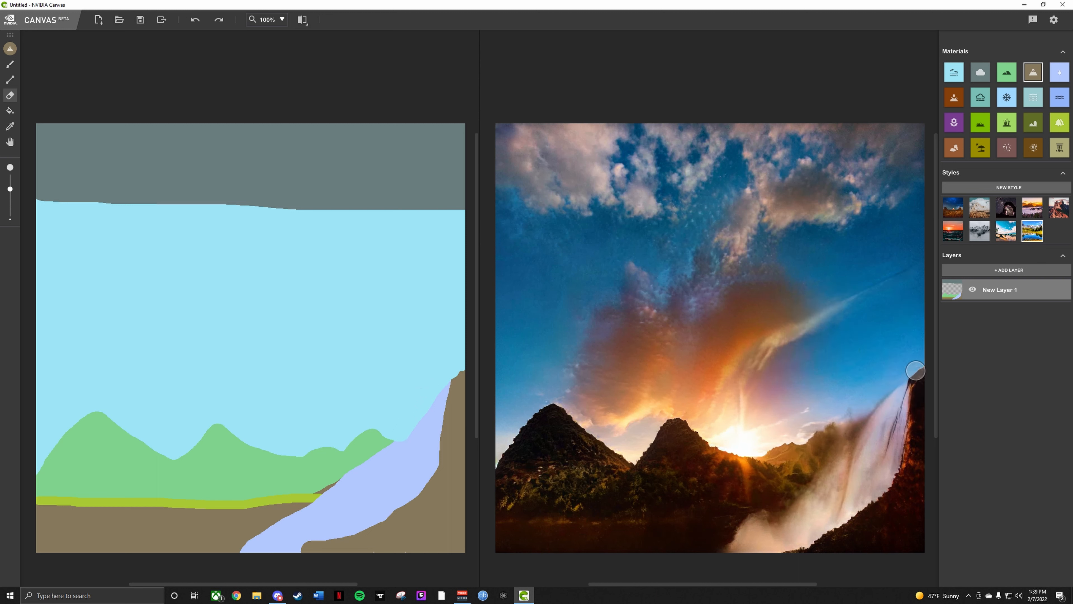
mouse_move(963, 311)
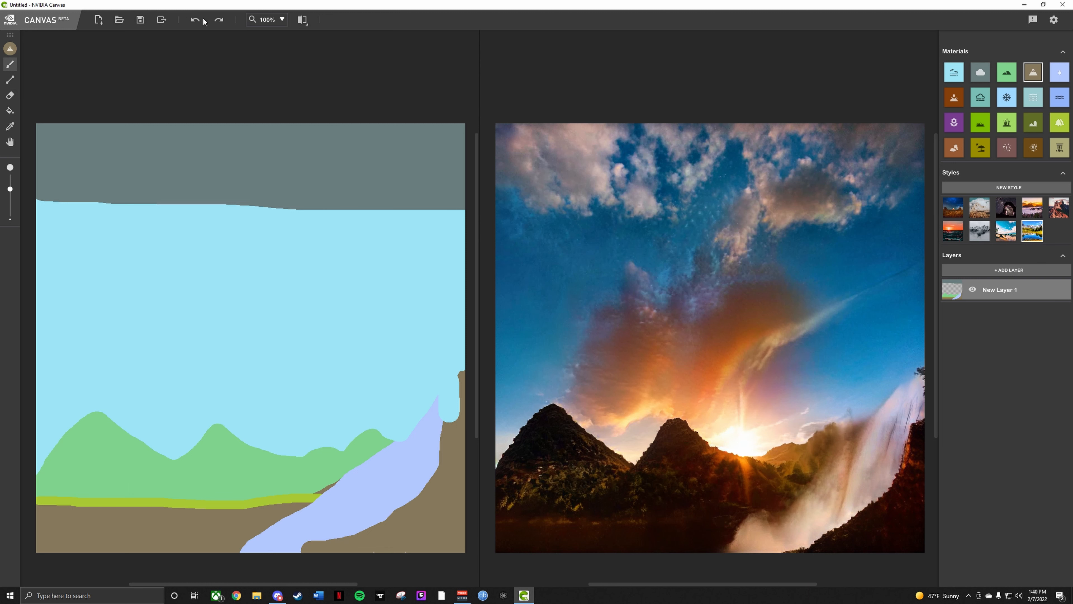
left_click(195, 19)
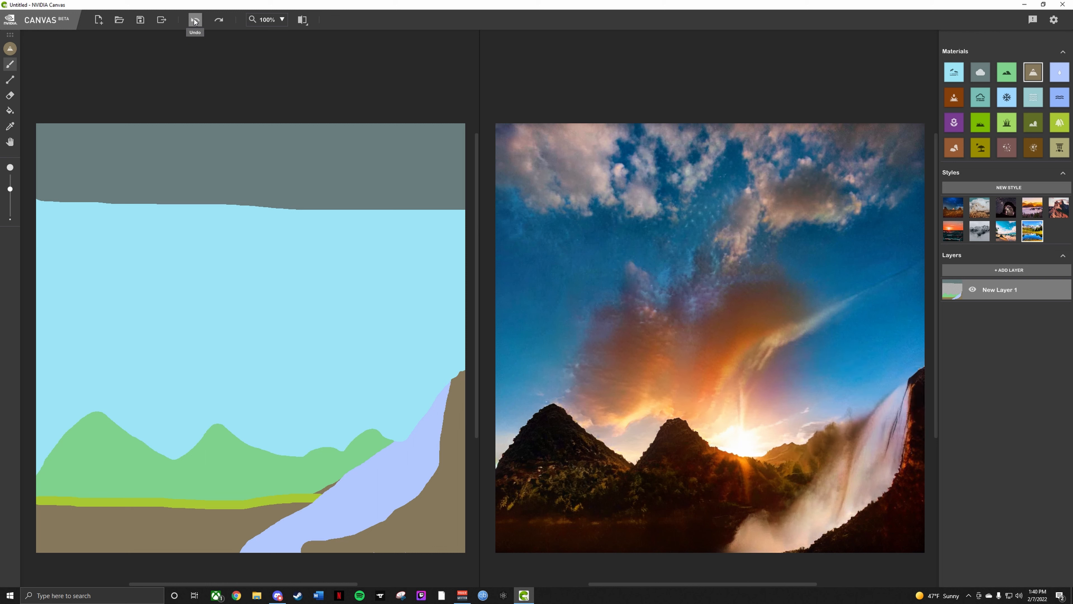
left_click(194, 19)
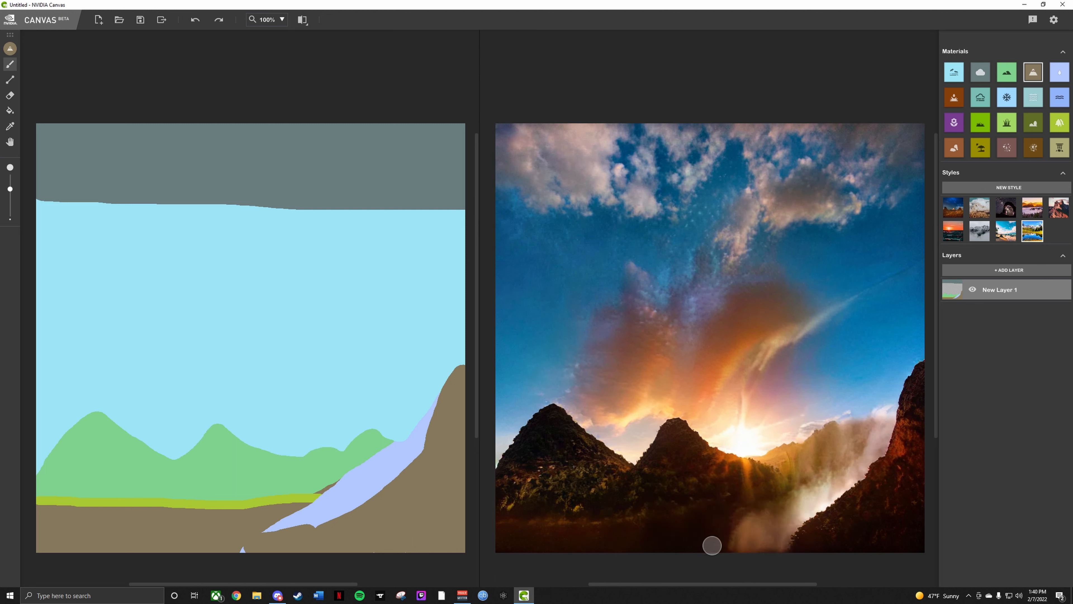
mouse_move(493, 462)
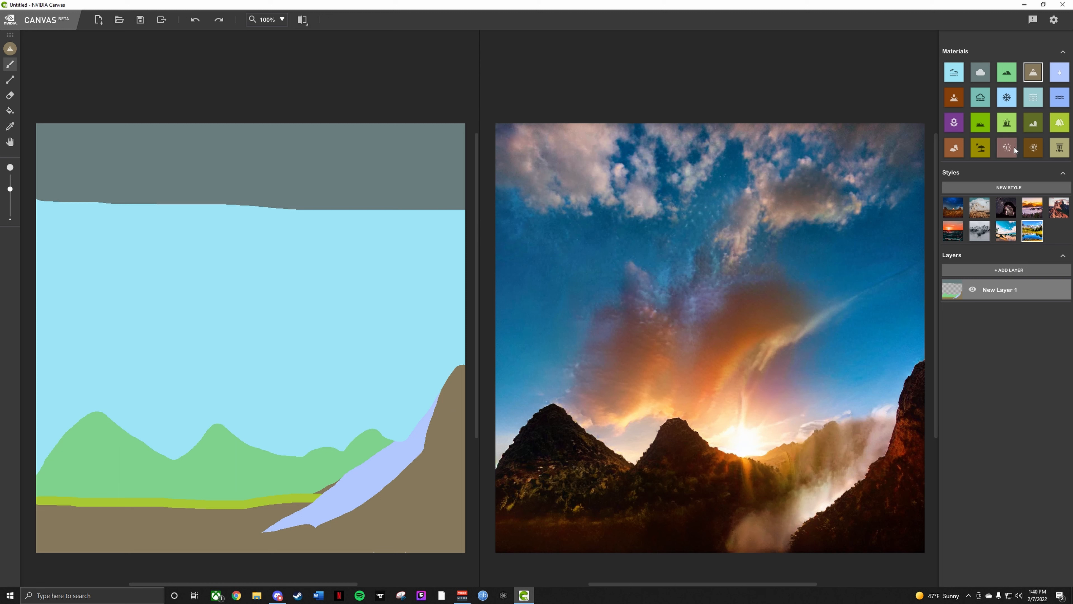
mouse_move(1009, 138)
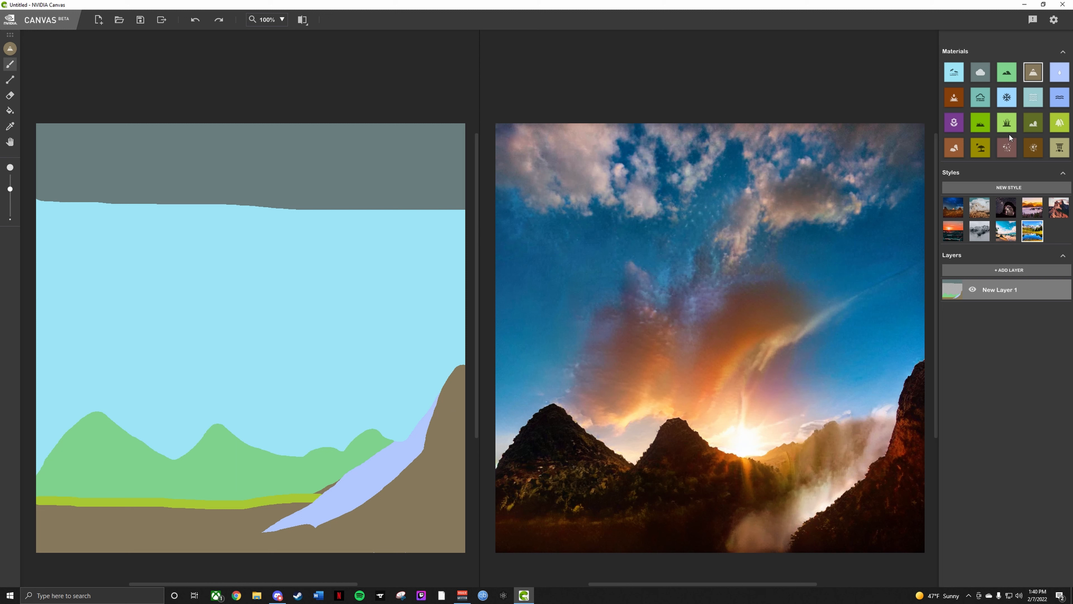
mouse_move(1007, 97)
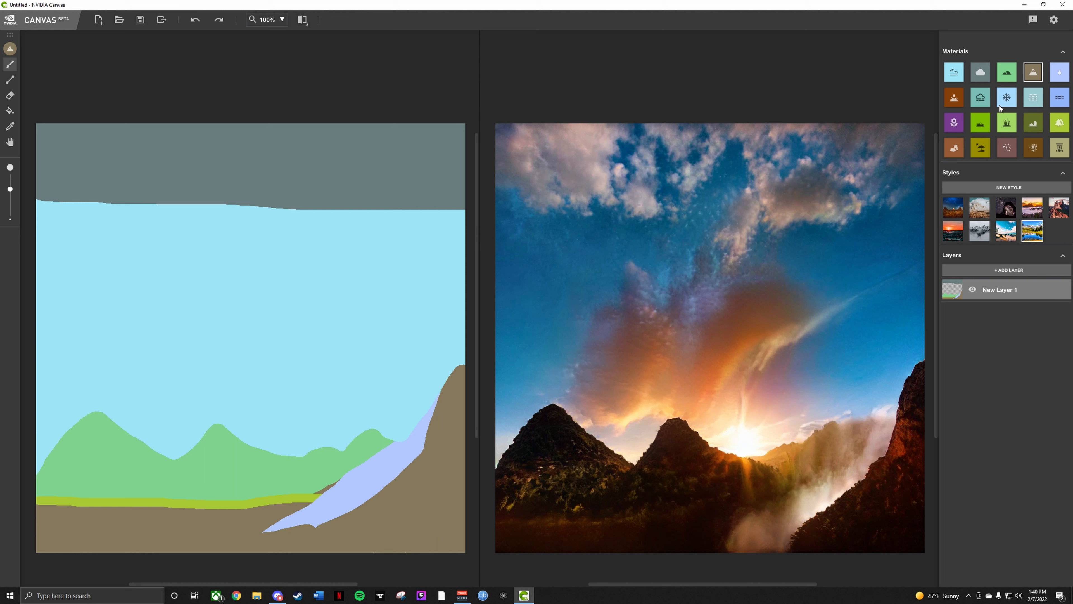
mouse_move(954, 98)
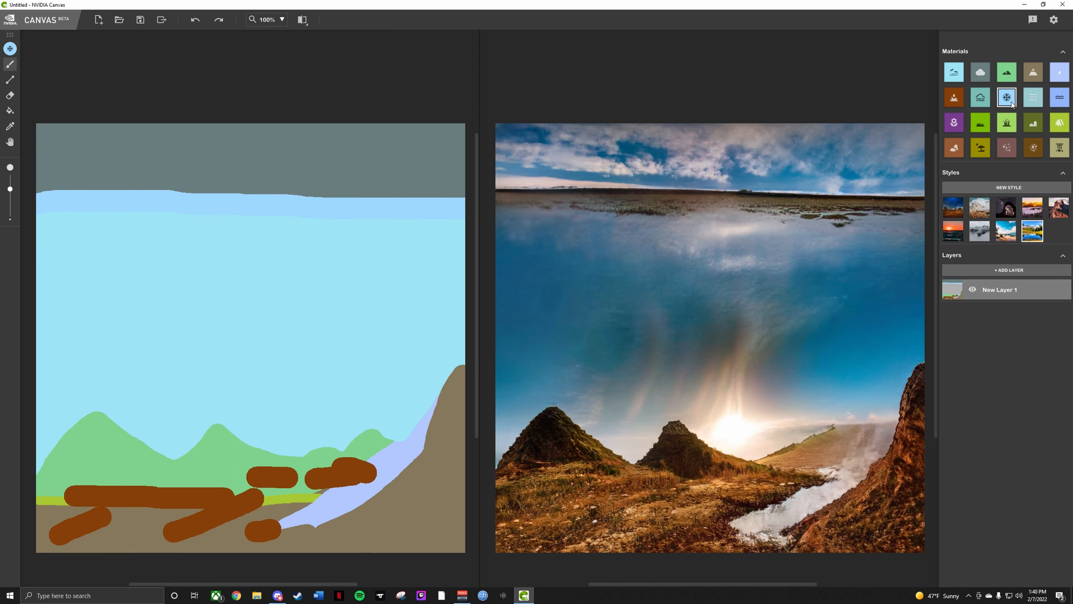
Undo the pale stray strokes in the sky, keeping the cliff and foreground rocks.
left_click(195, 19)
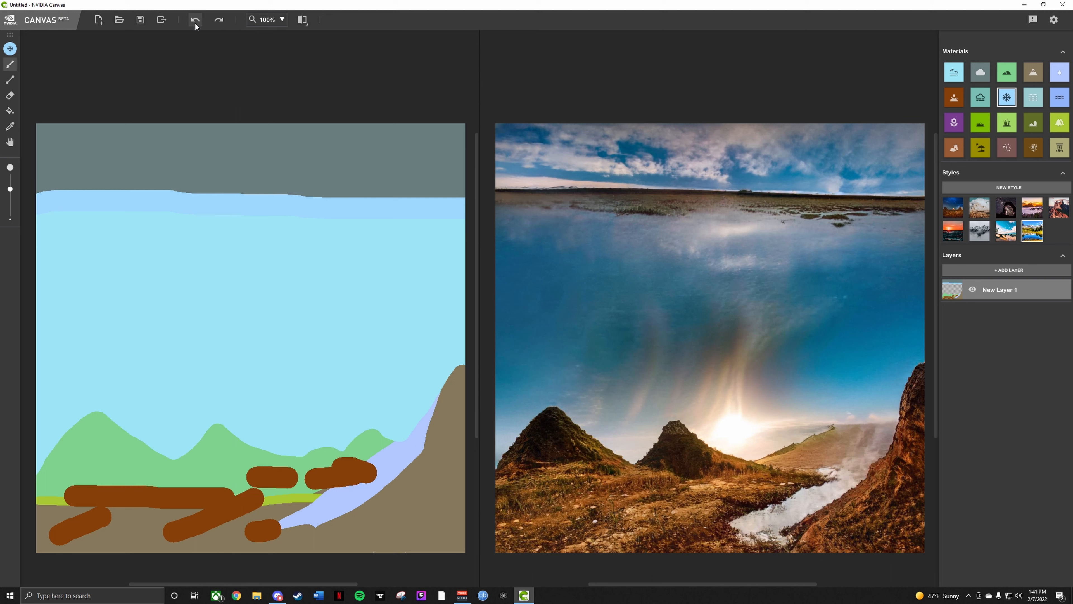
mouse_move(195, 19)
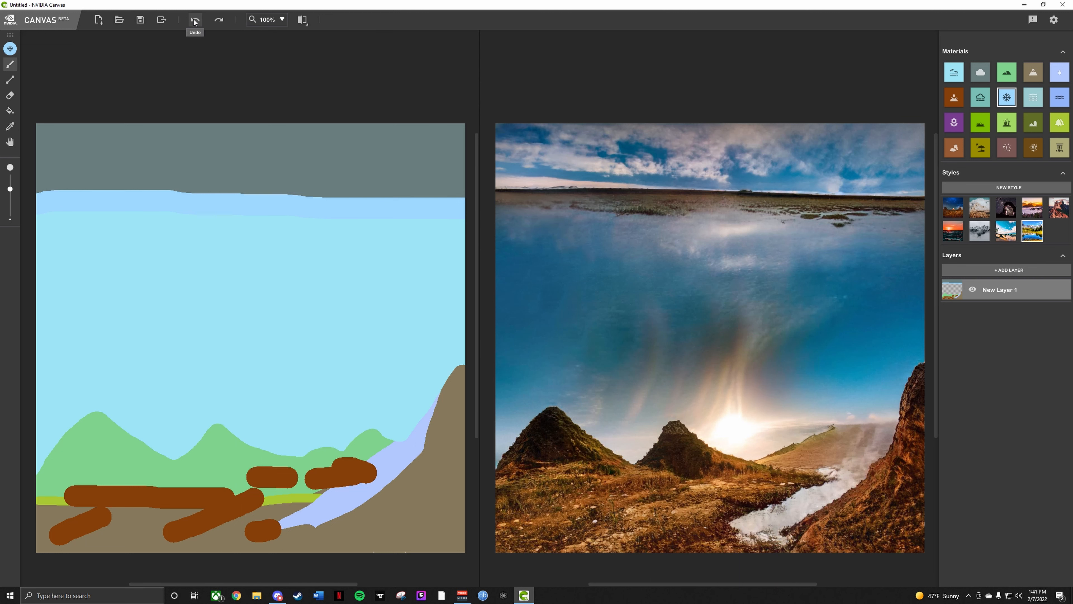
left_click(194, 19)
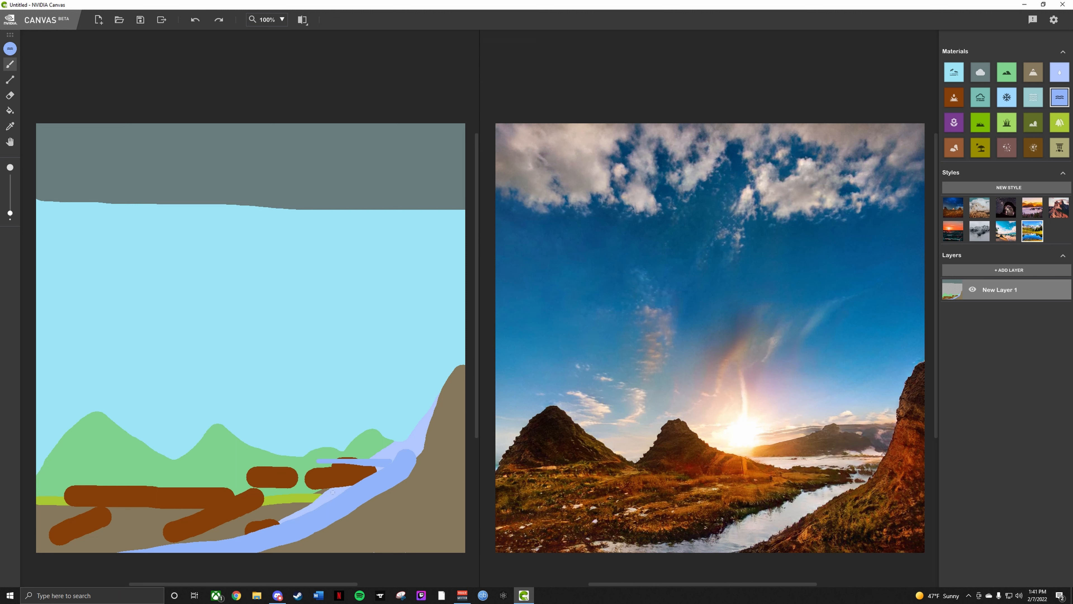
mouse_move(69, 255)
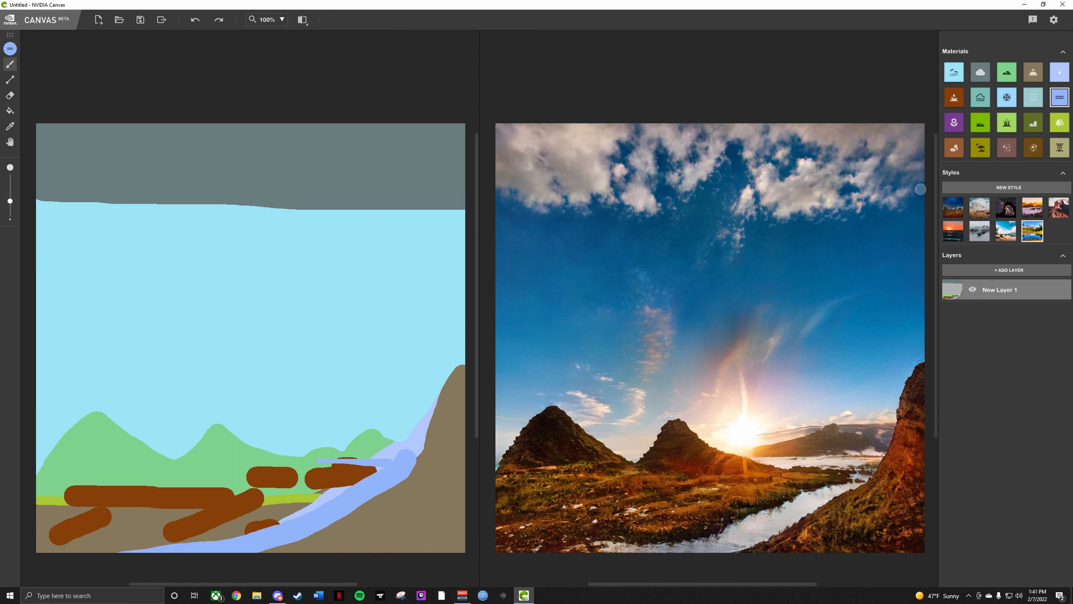
mouse_move(1058, 122)
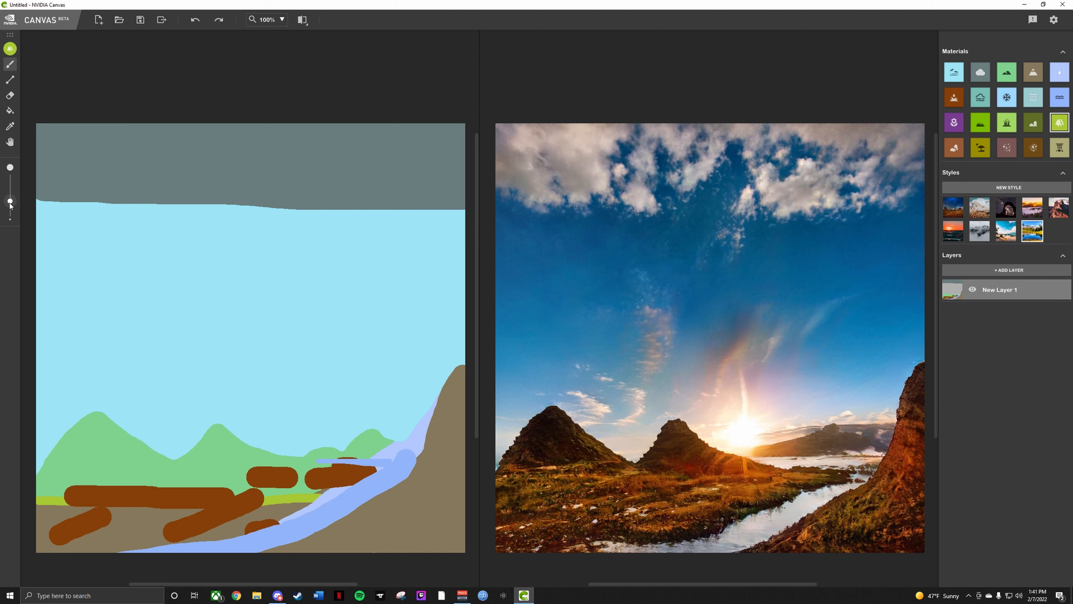
mouse_move(43, 466)
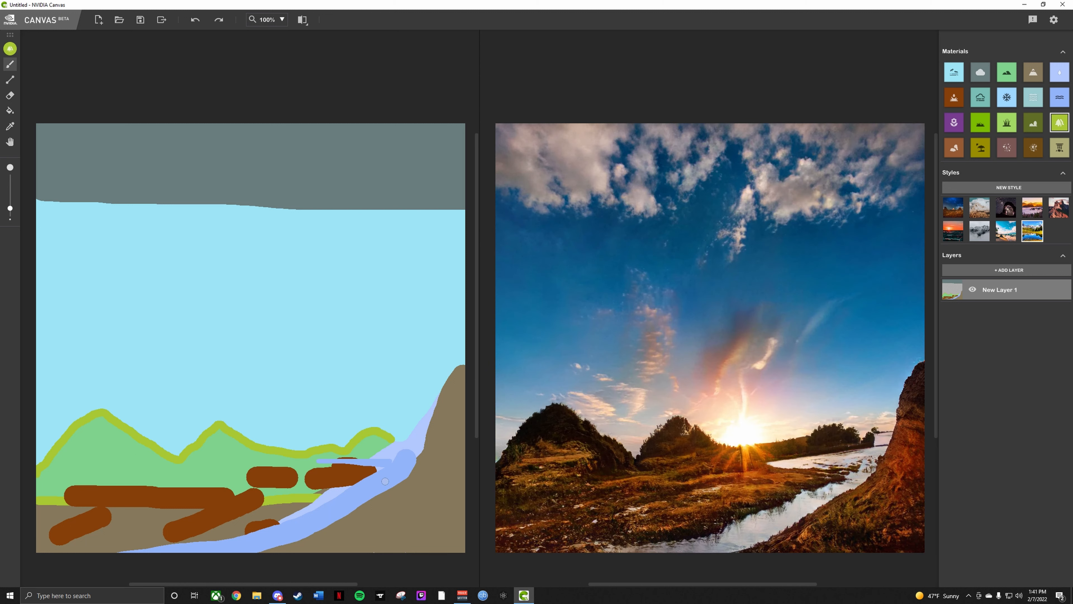
left_click(195, 19)
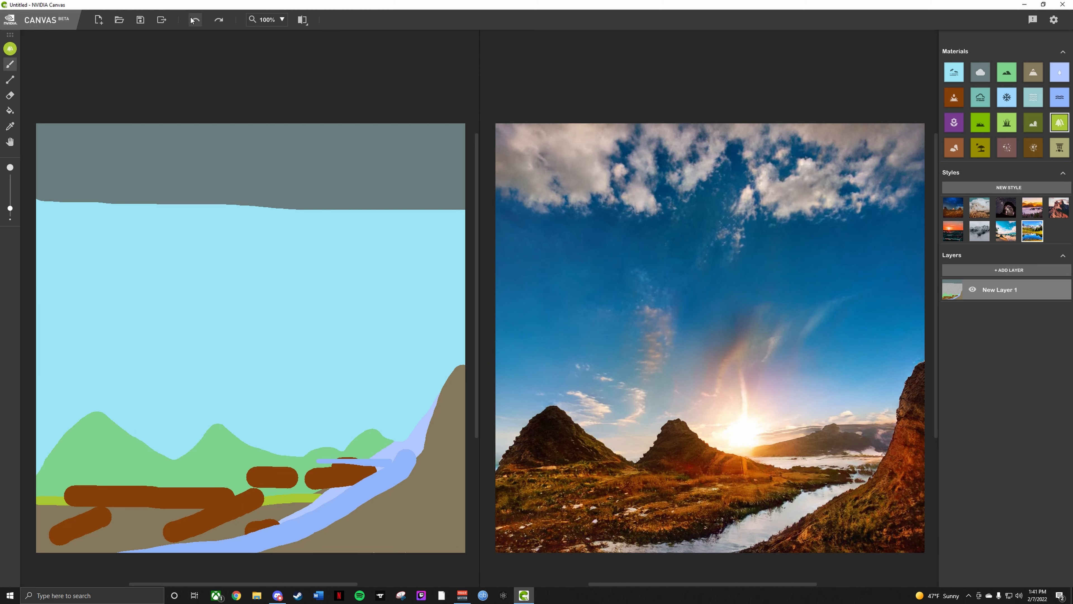
left_click(194, 19)
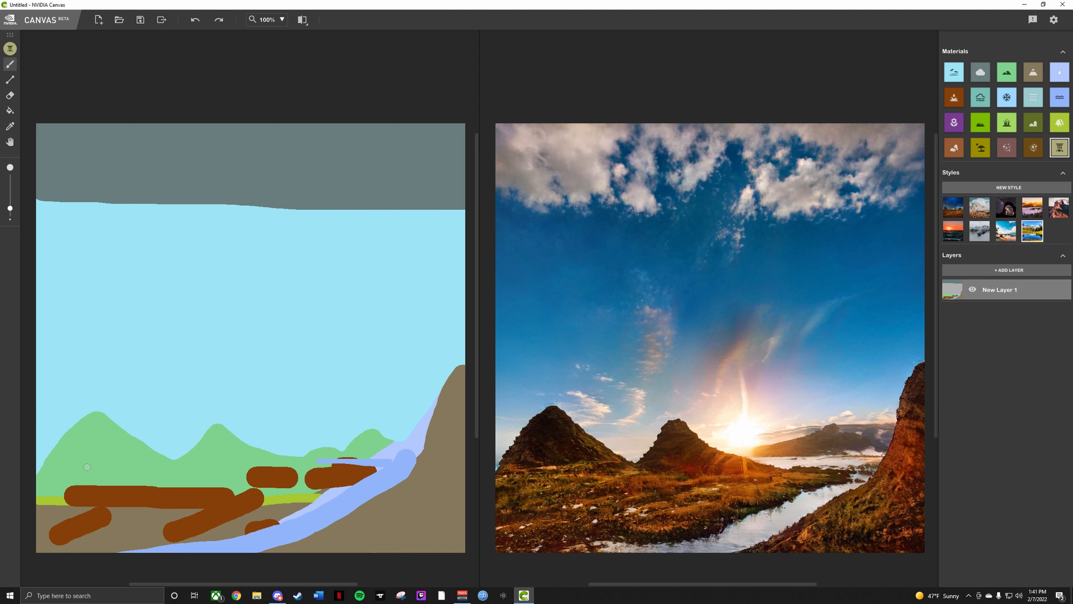
Scribble Stone over the hills and foreground, then paint Bush growth along the river banks.
left_click_drag(89, 449, 140, 483)
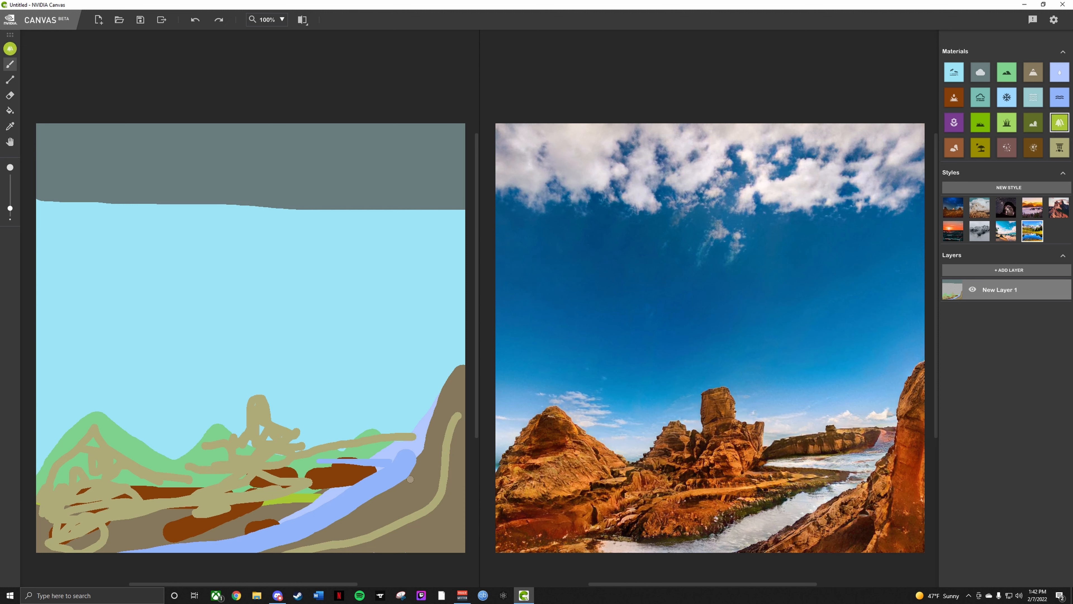
left_click(406, 475)
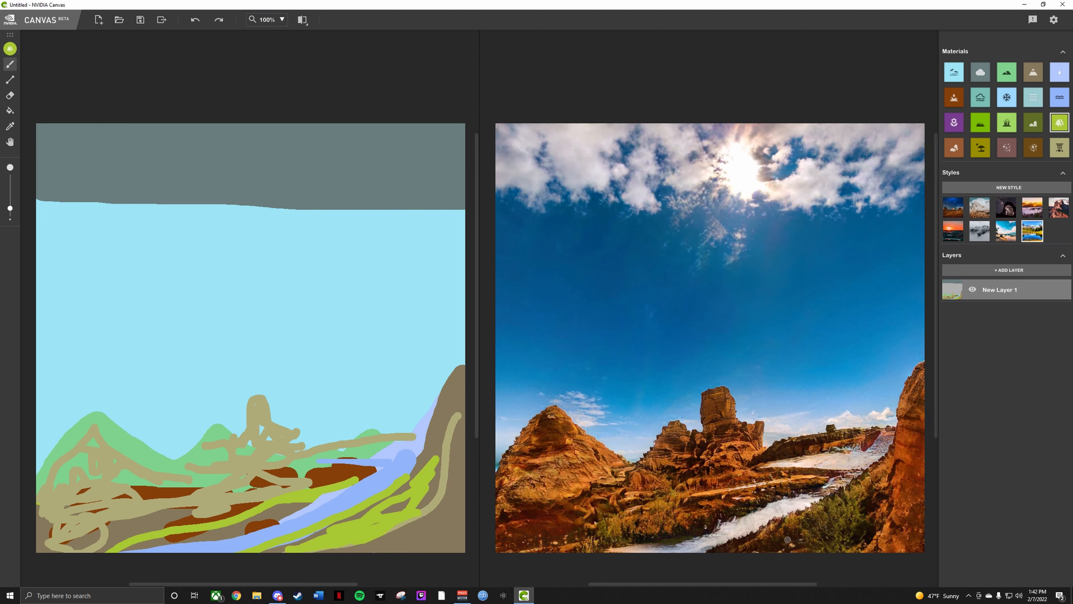
Undo the two green Bush strokes along the river, leaving red rocks beside the stream.
left_click(194, 19)
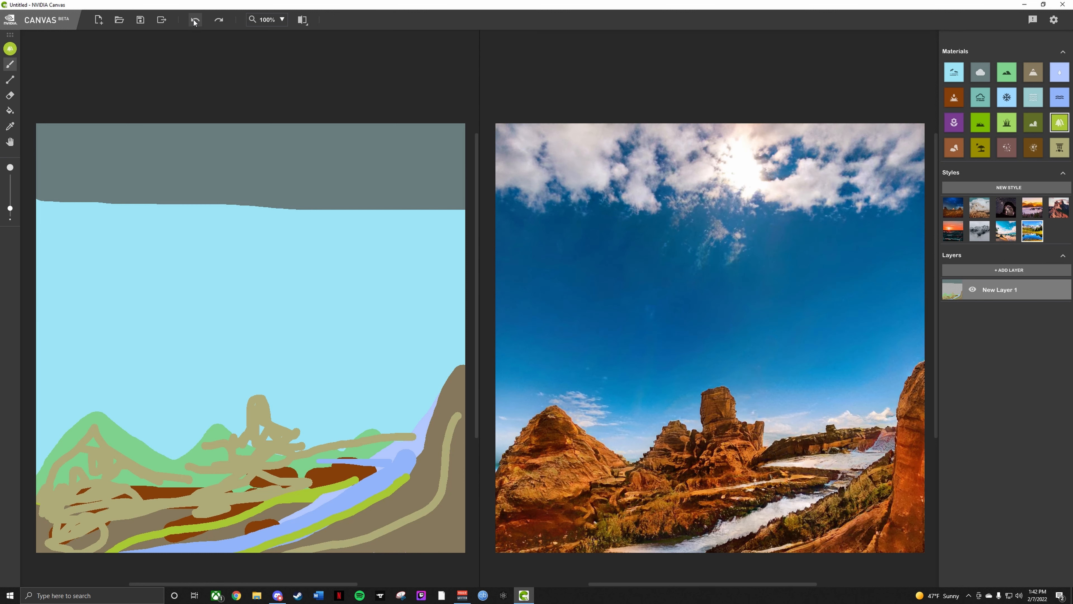
left_click(196, 19)
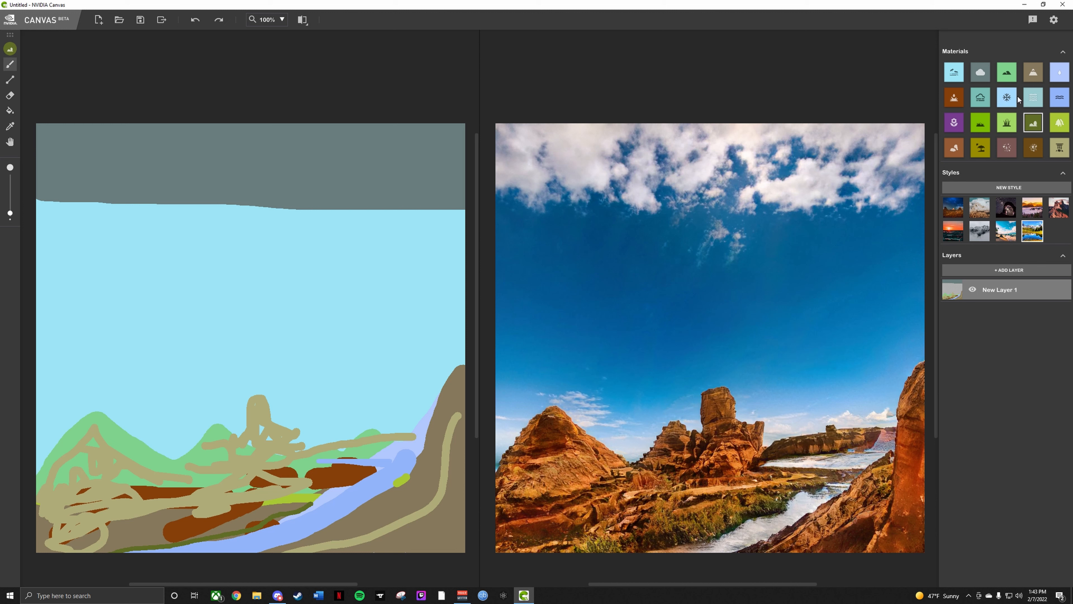
mouse_move(982, 107)
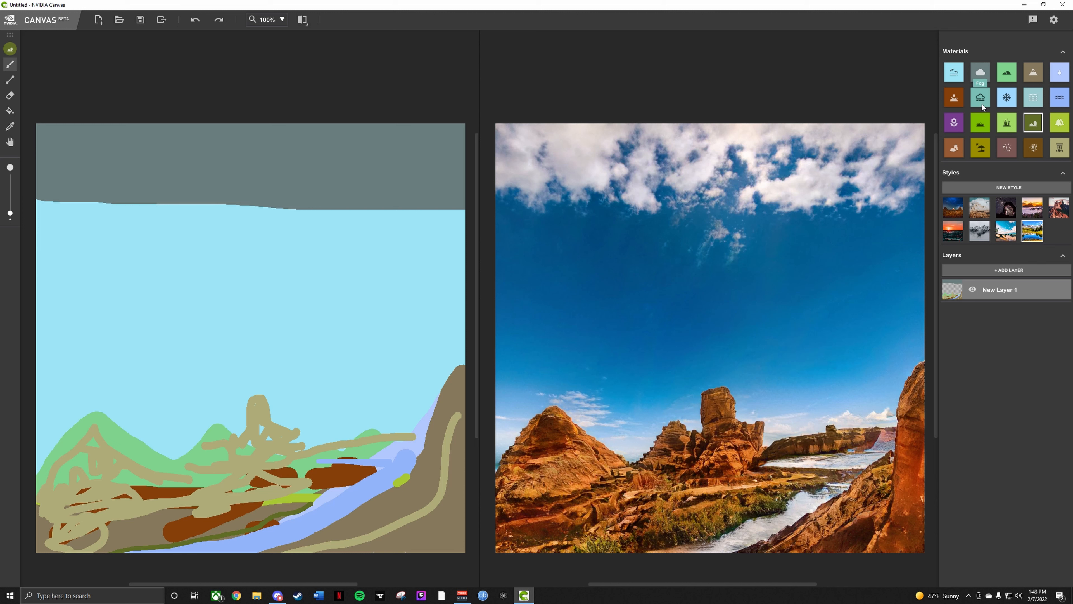
Fill the teal region below the cloud band with clear Sky material.
left_click(980, 97)
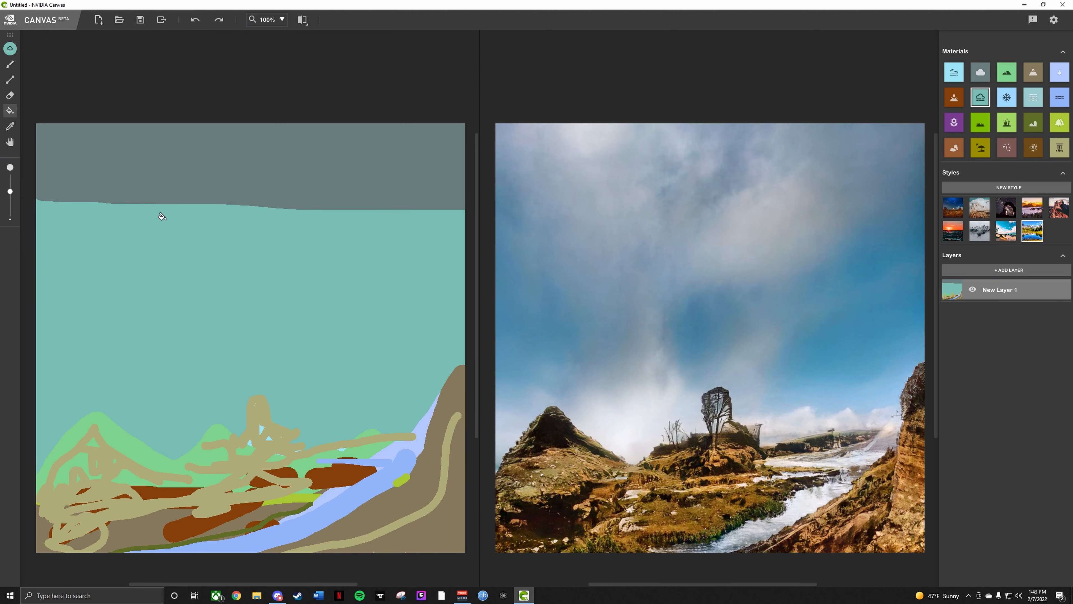
left_click(195, 19)
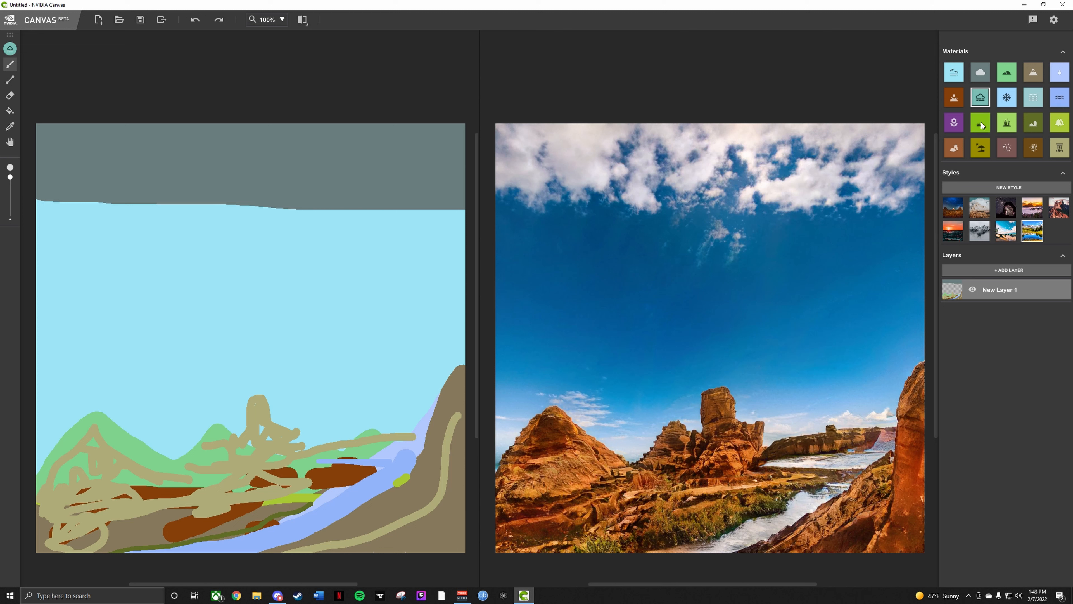
mouse_move(1051, 174)
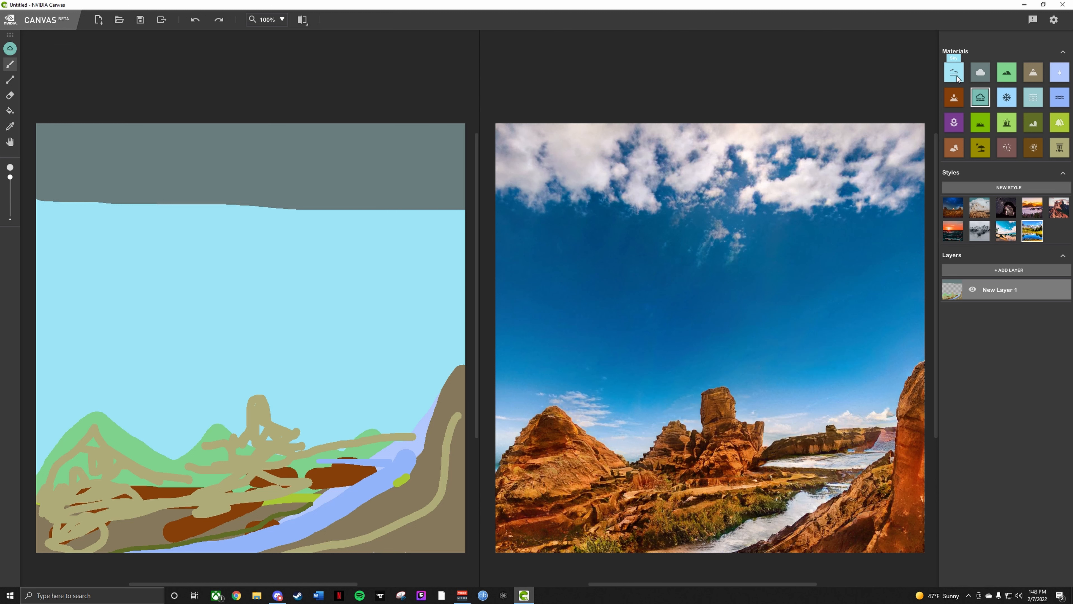
Try several Styles thumbnails and settle on a dramatic sunset look, then brush clouds lower into the sky.
left_click(979, 231)
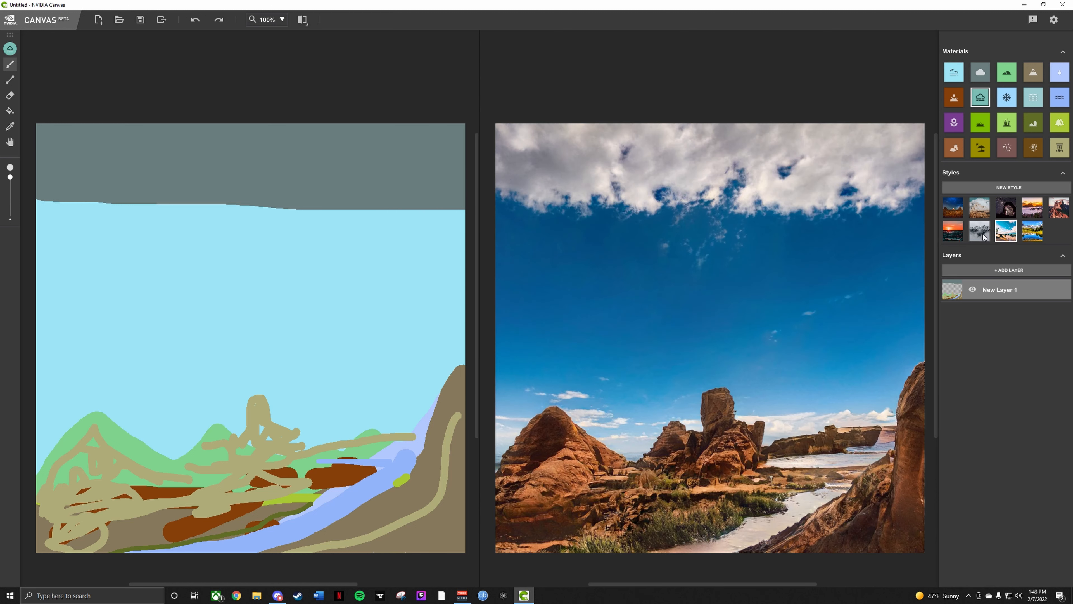
left_click(952, 231)
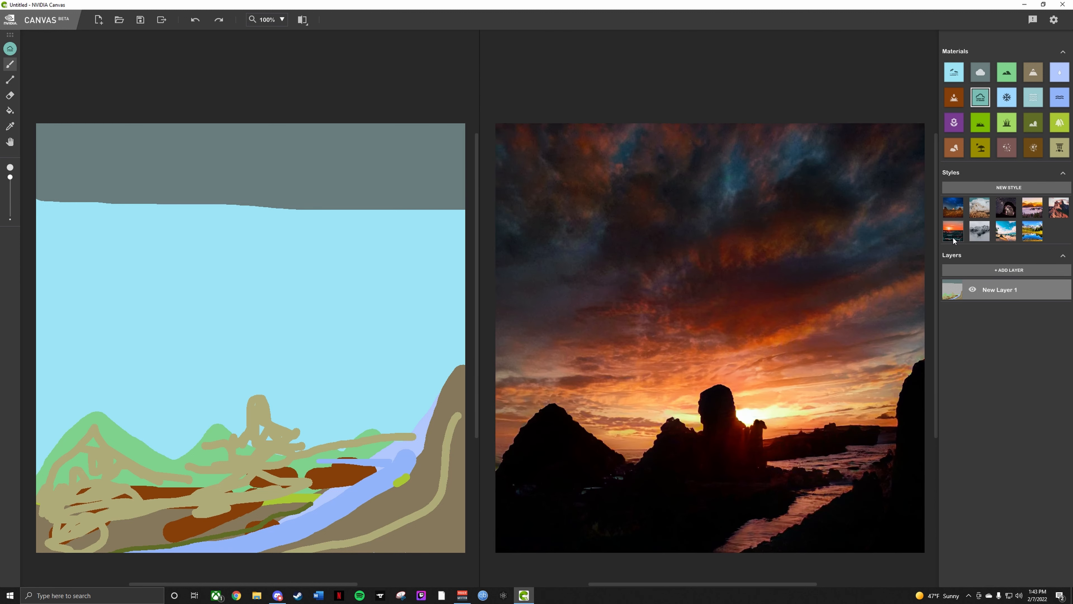
left_click(1007, 208)
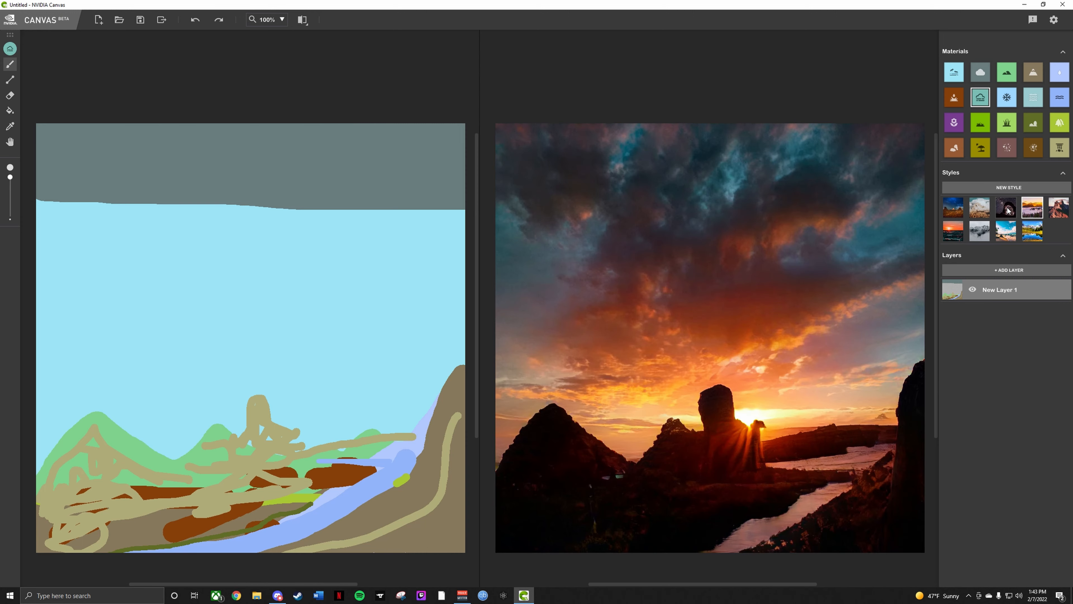
left_click(952, 208)
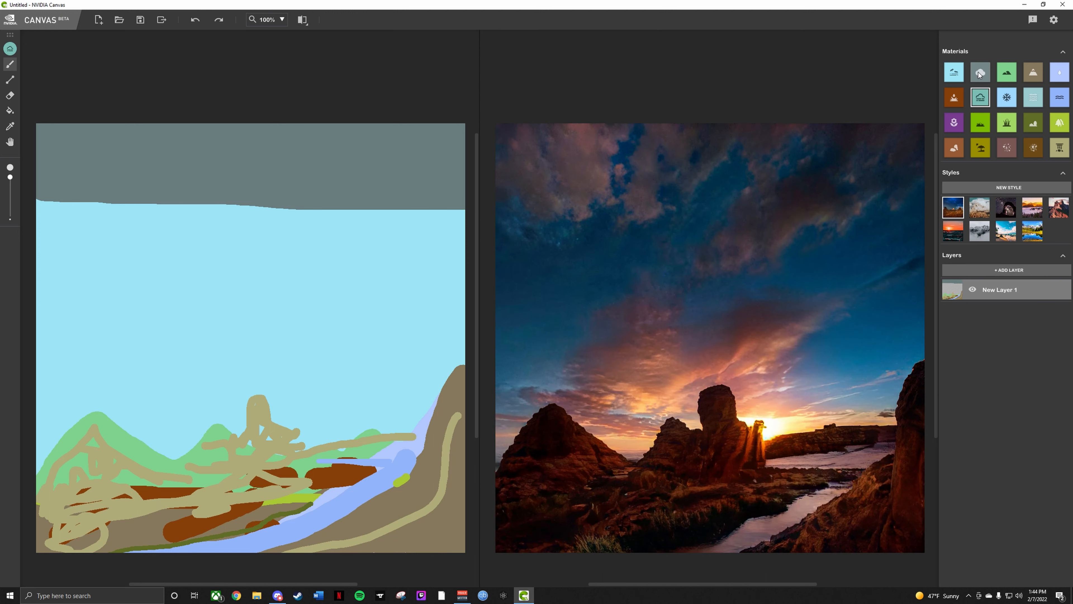
left_click_drag(280, 205, 81, 228)
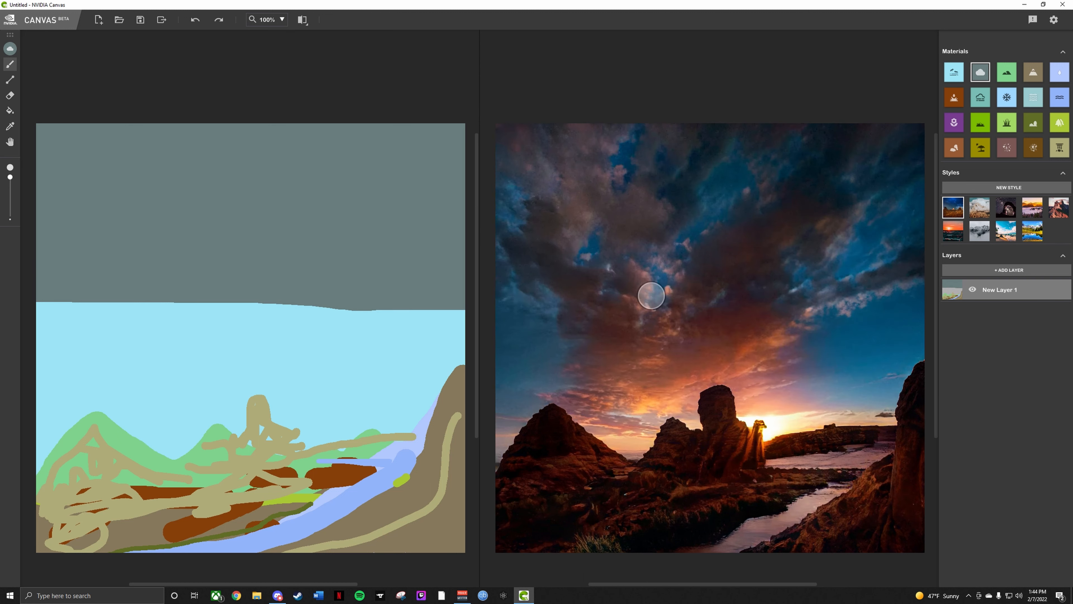
mouse_move(1009, 347)
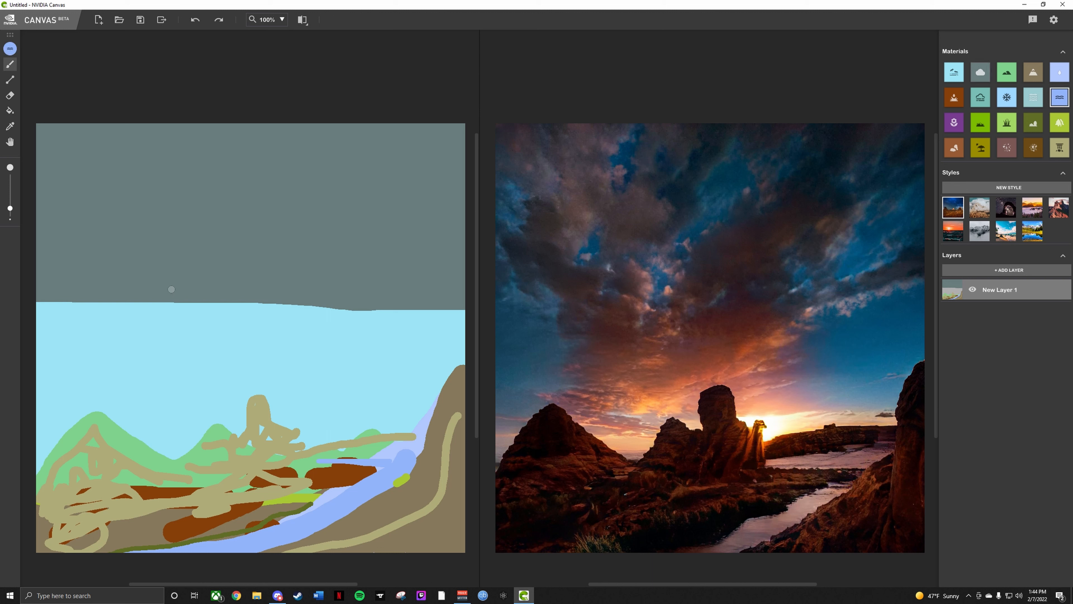
mouse_move(482, 370)
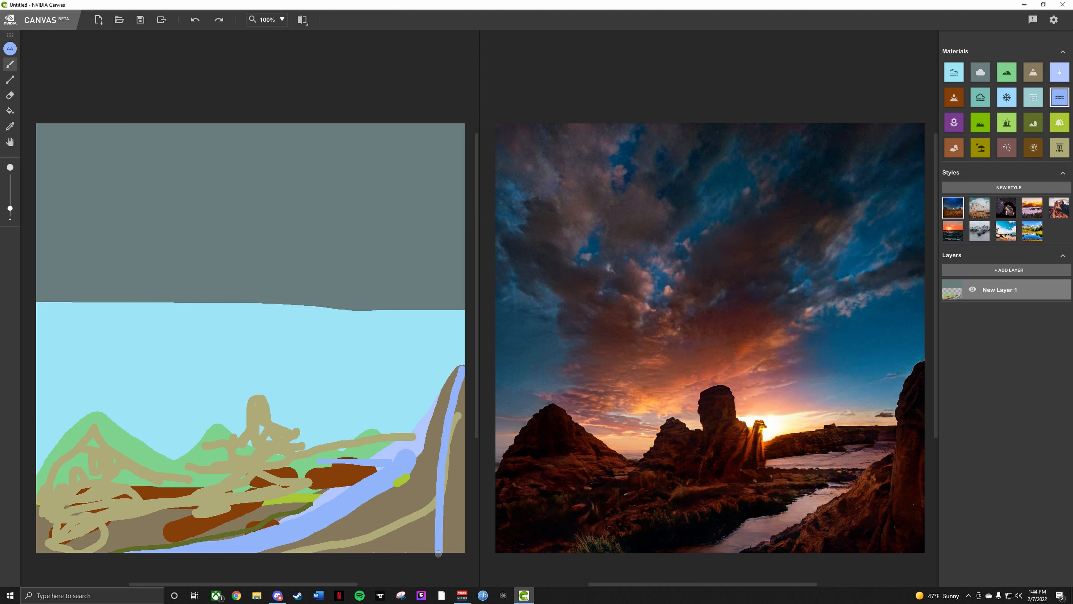
Undo the stray water stroke painted down the right-hand cliff.
left_click(195, 19)
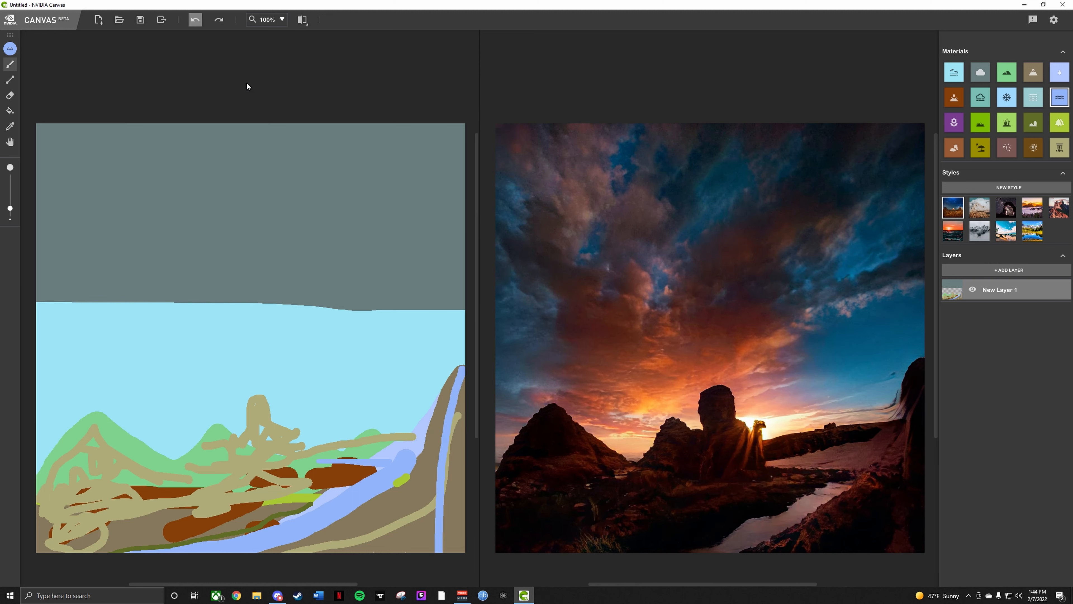
left_click(195, 19)
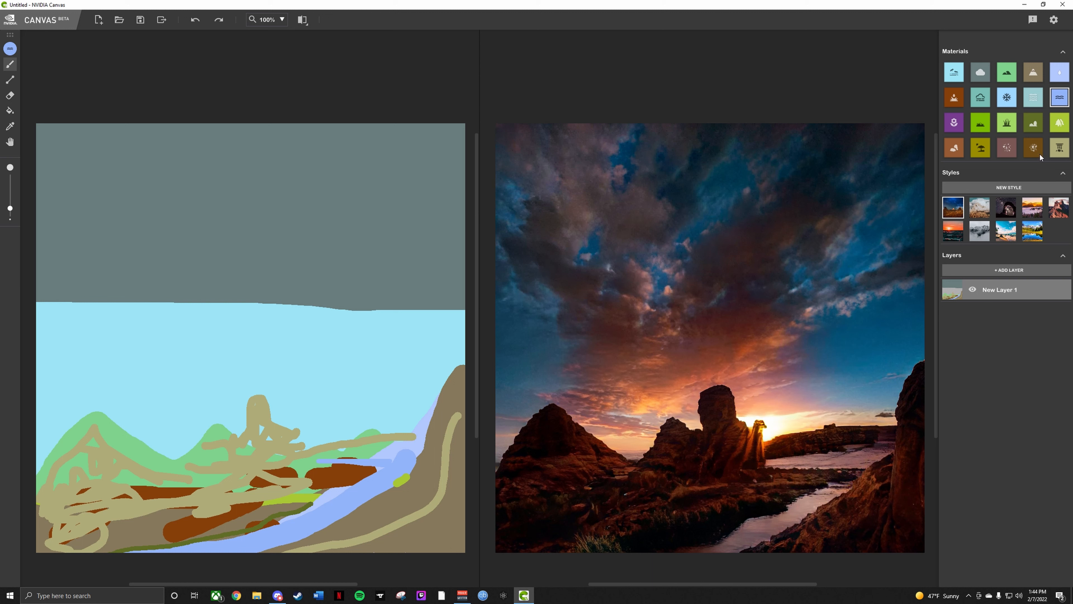
left_click(1033, 97)
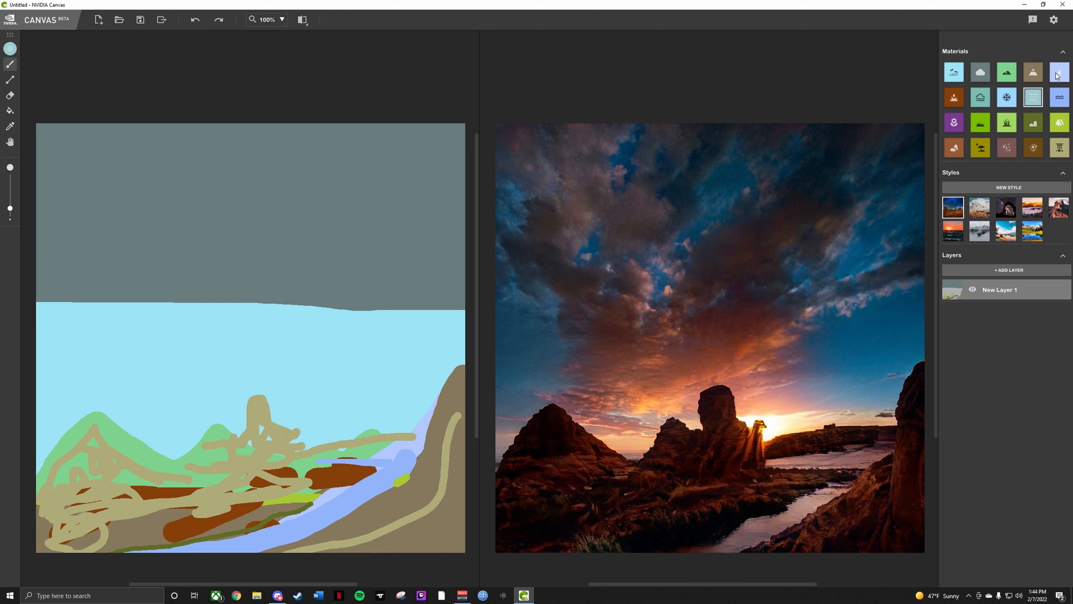
left_click(1058, 72)
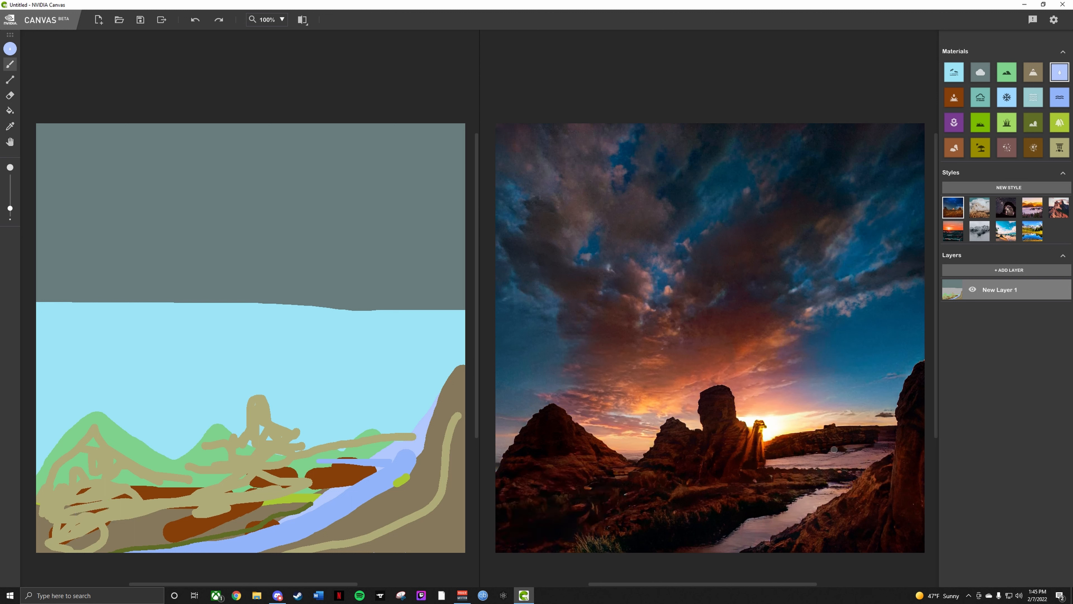
mouse_move(785, 277)
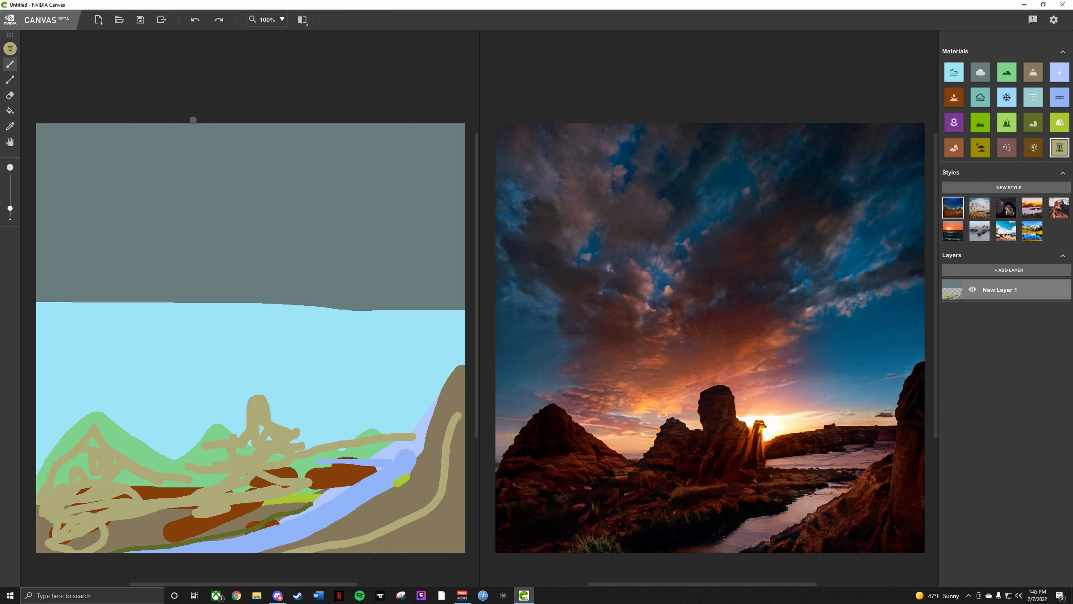
mouse_move(173, 455)
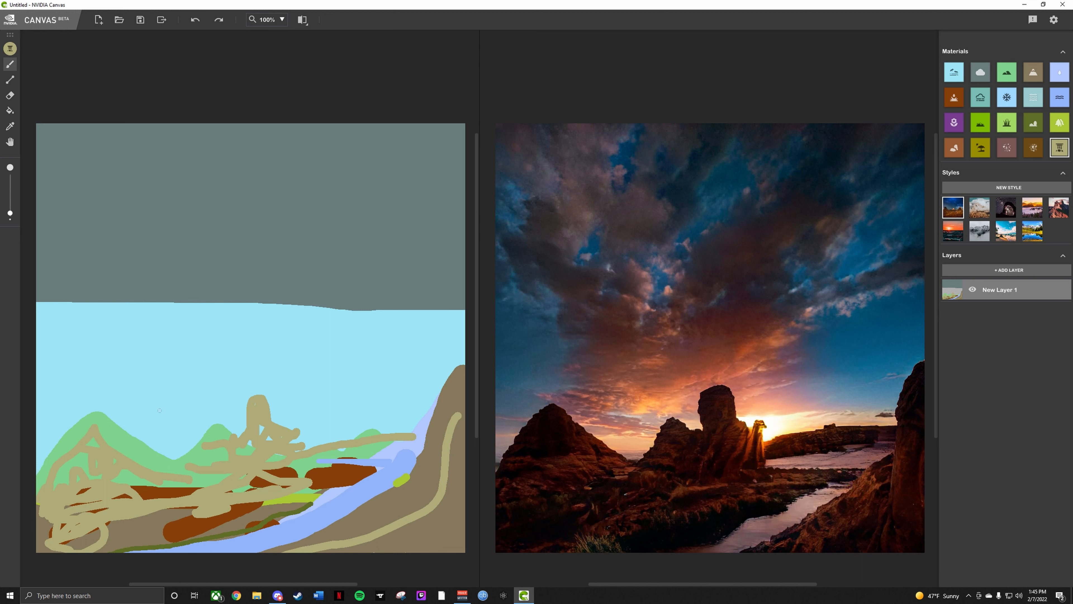
mouse_move(230, 396)
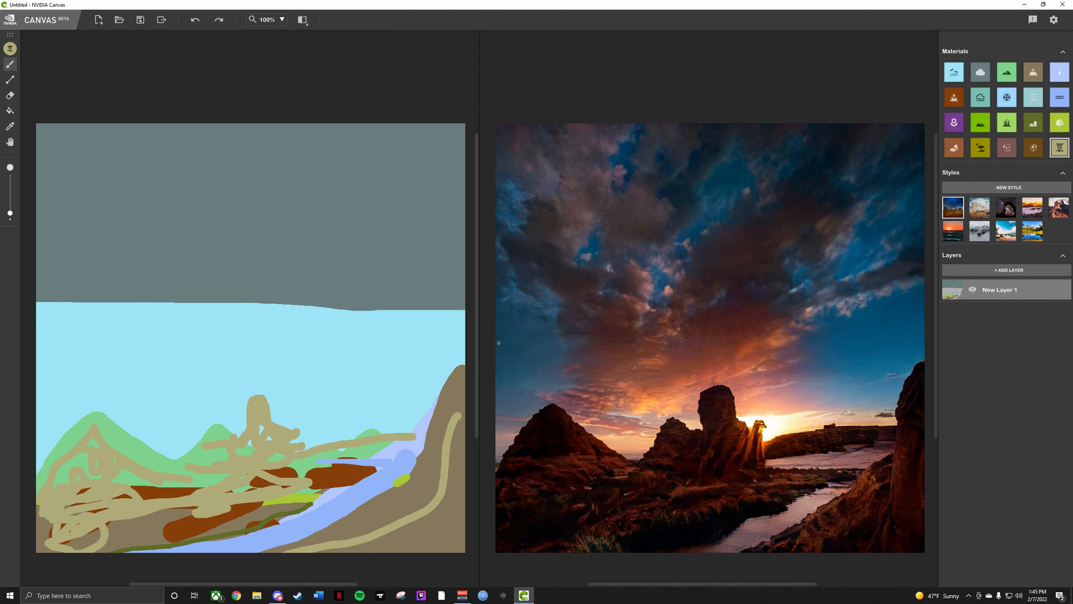
Pick a rock material for streaking thin strokes across the foreground rocks.
left_click(954, 122)
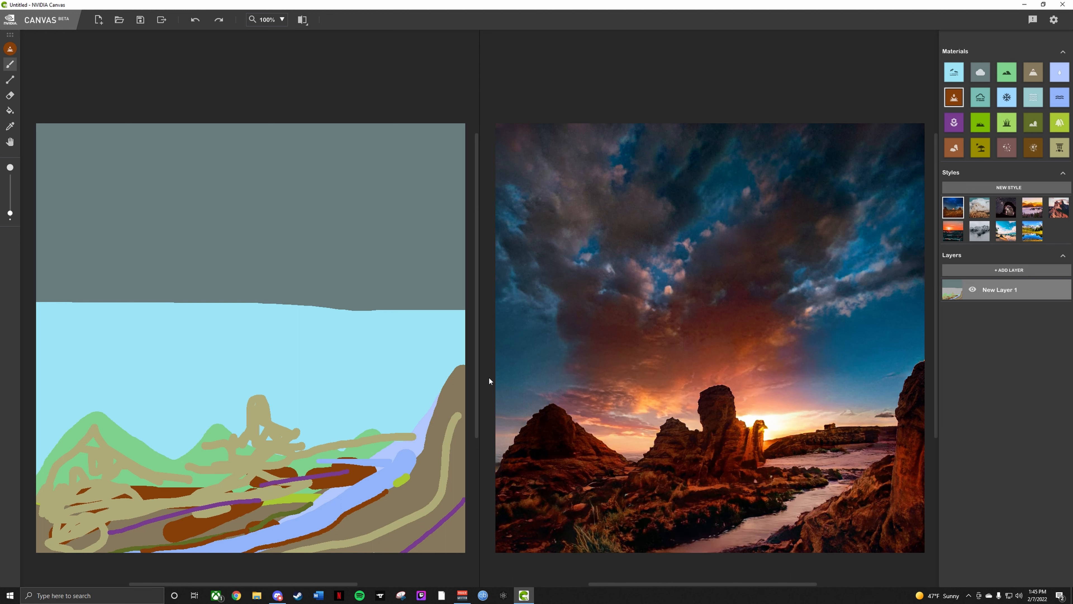
mouse_move(779, 274)
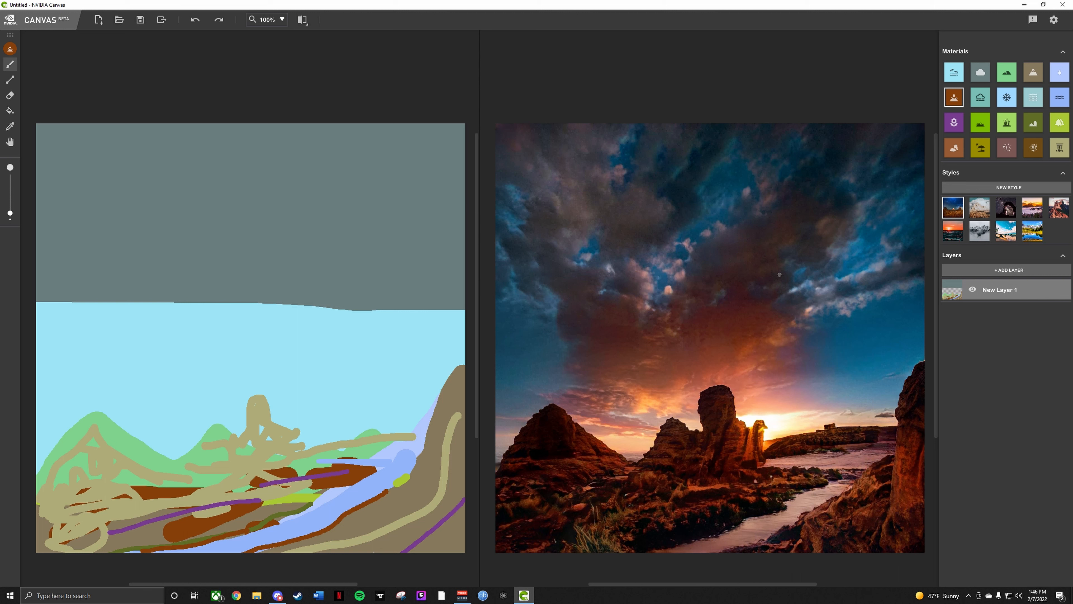
mouse_move(88, 149)
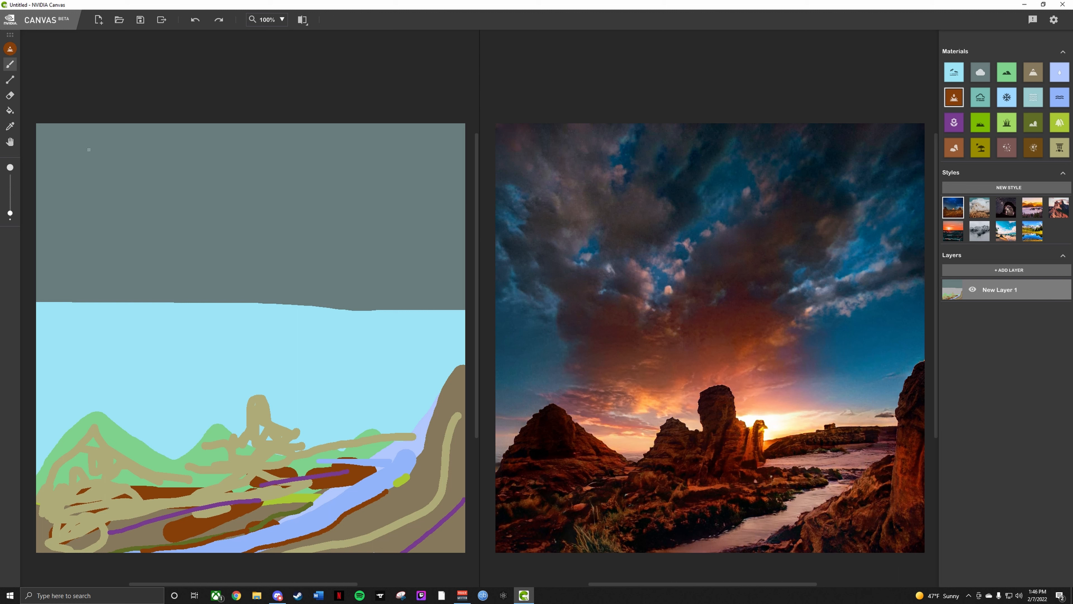
mouse_move(10, 142)
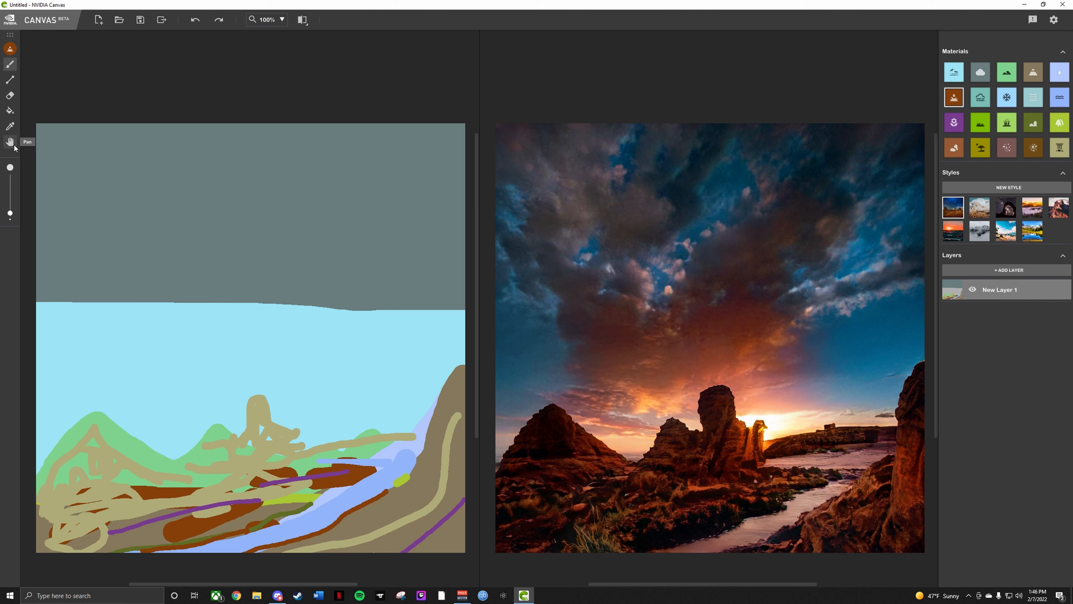
mouse_move(94, 163)
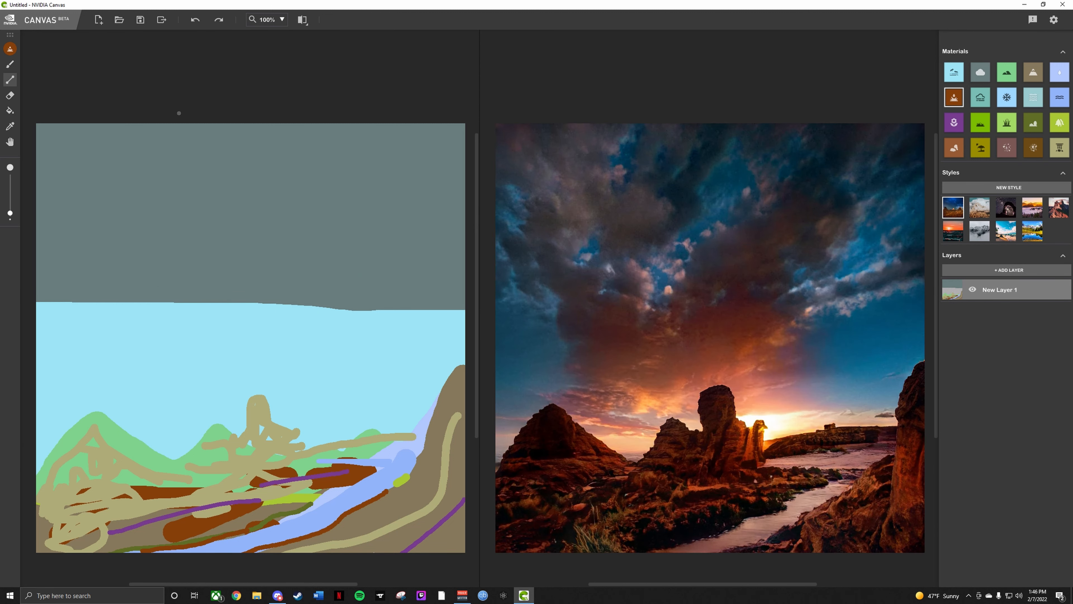
mouse_move(140, 170)
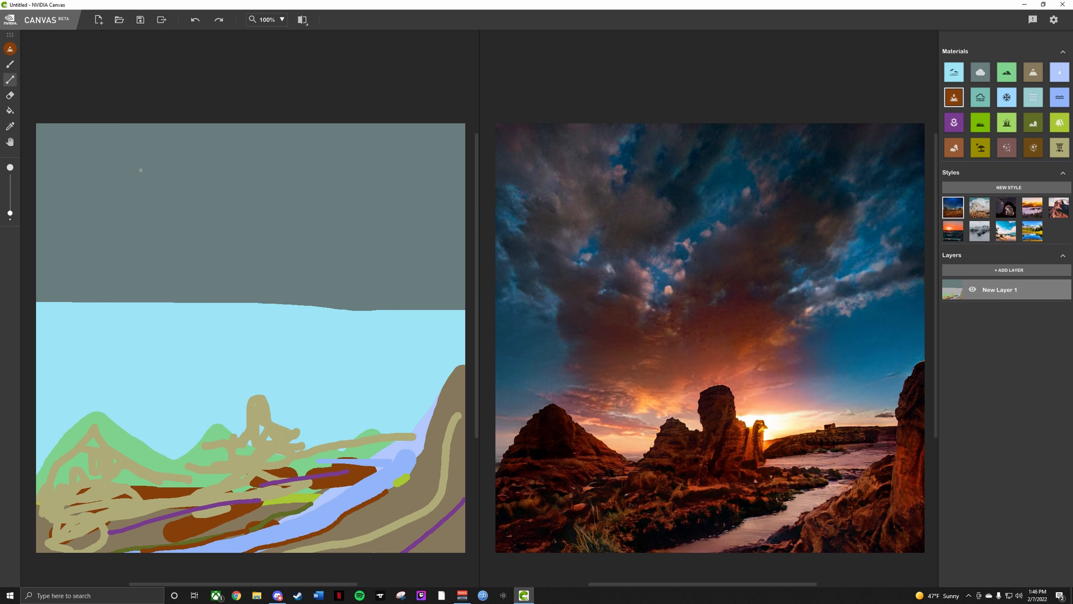
mouse_move(801, 13)
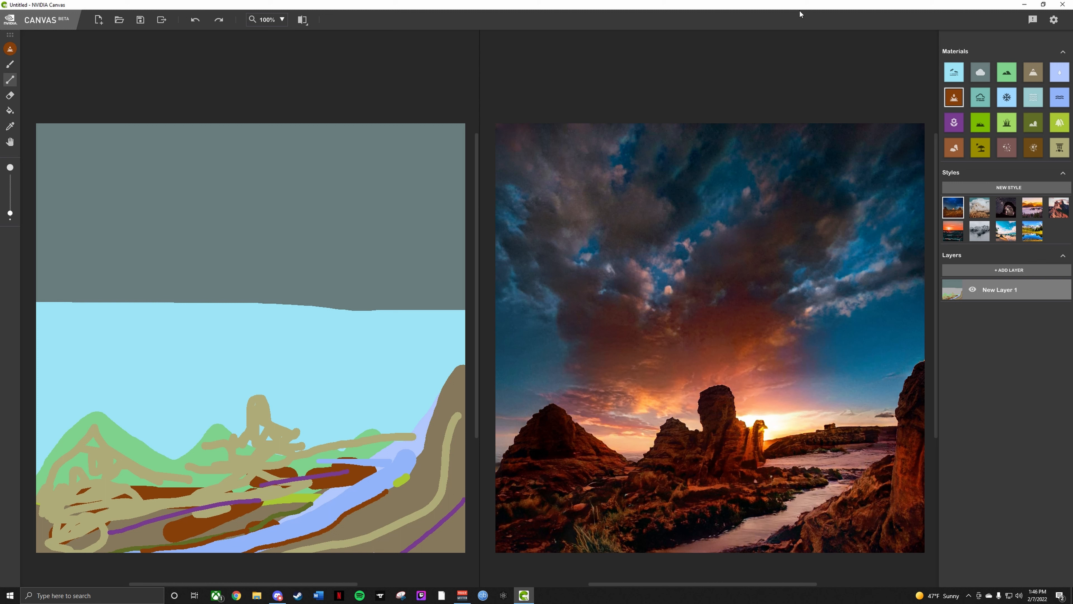